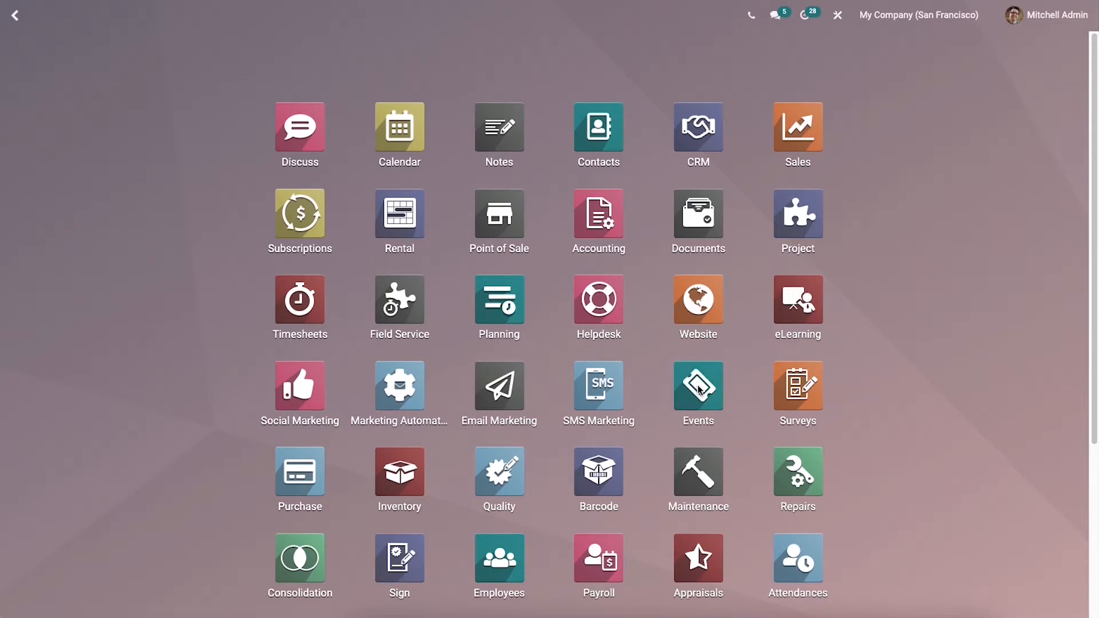
Step: Open the 'An unpublished event' record from the Events app's New column
left_click(697, 386)
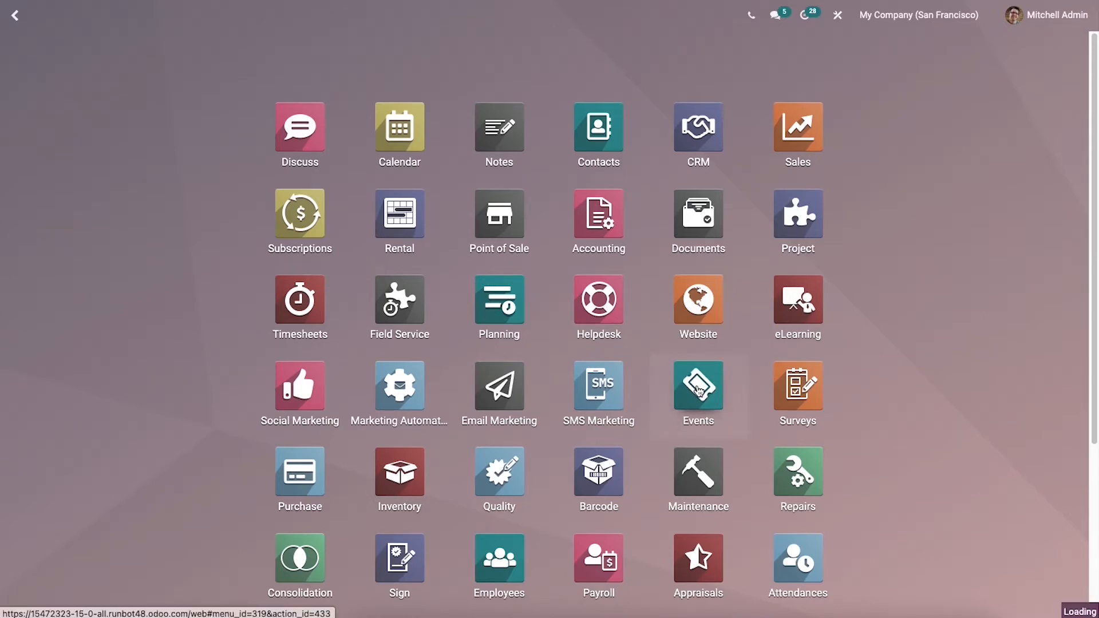
left_click(697, 387)
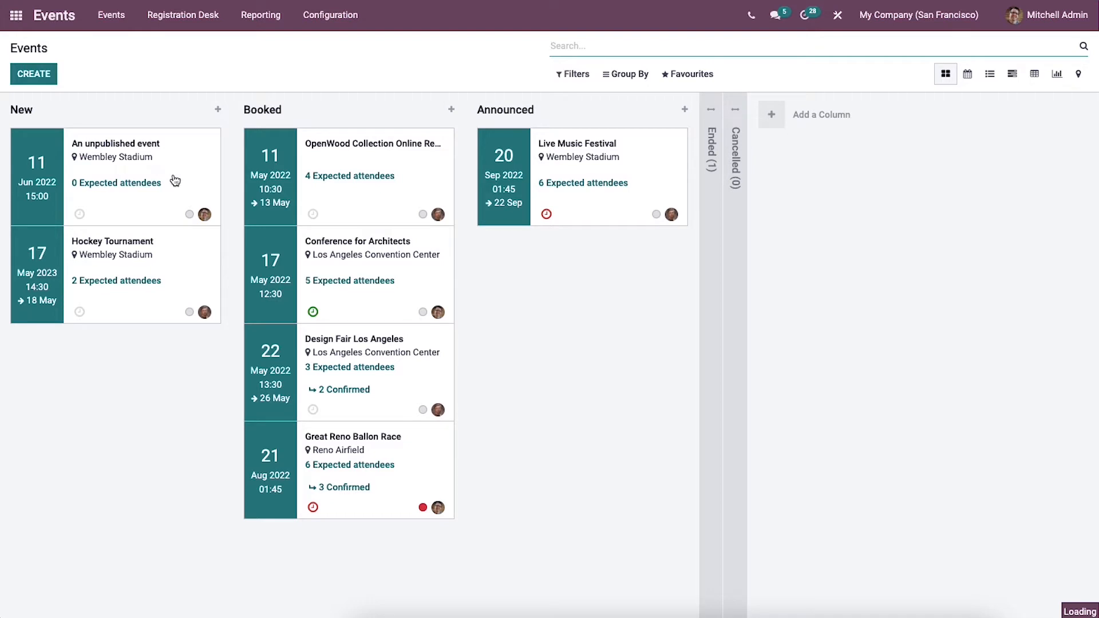
left_click(115, 143)
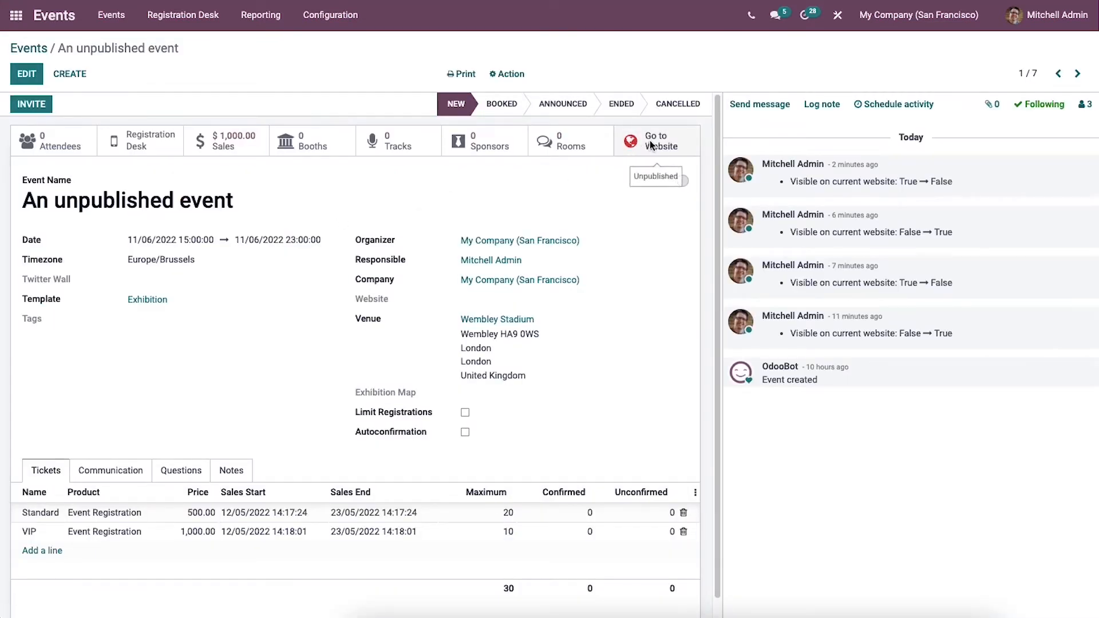
Step: Go to the event's website page and switch it from Unpublished to Published
left_click(654, 141)
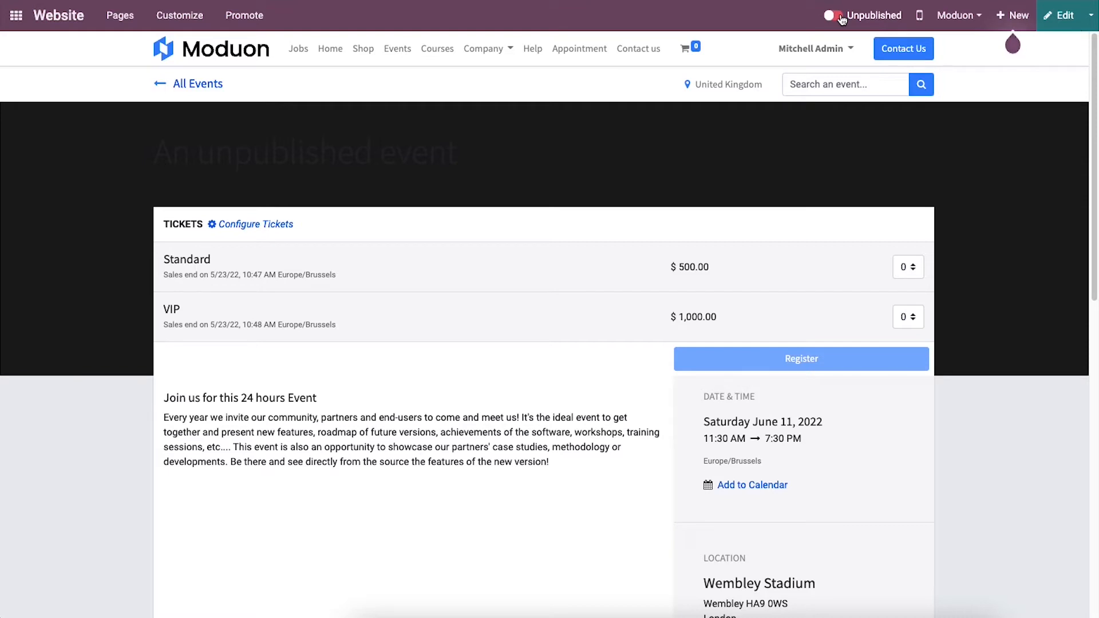
left_click(835, 15)
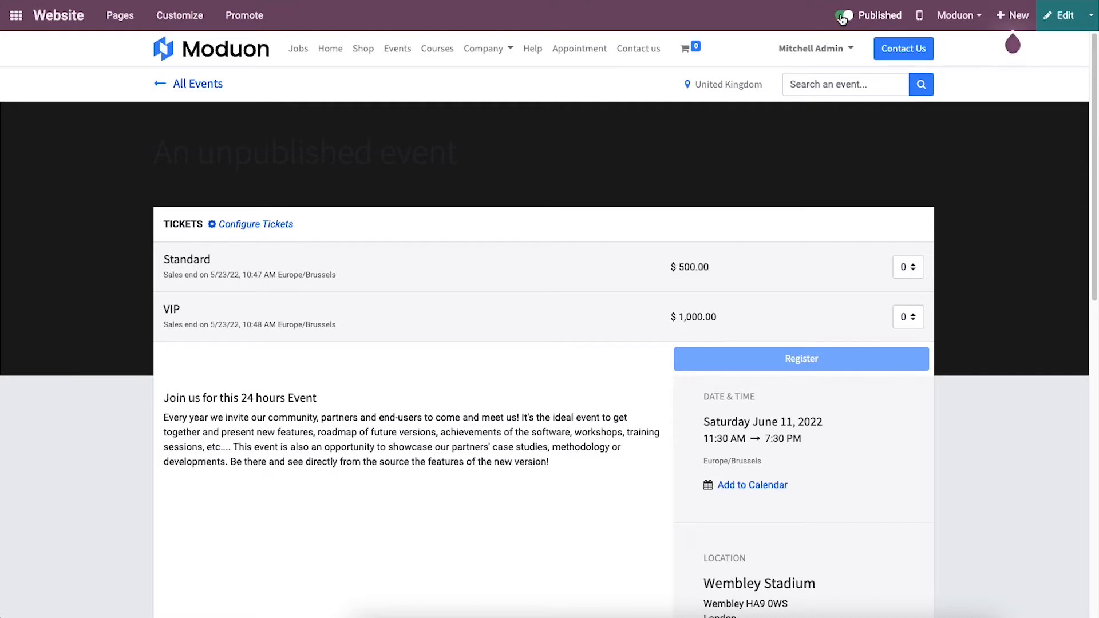
left_click(844, 15)
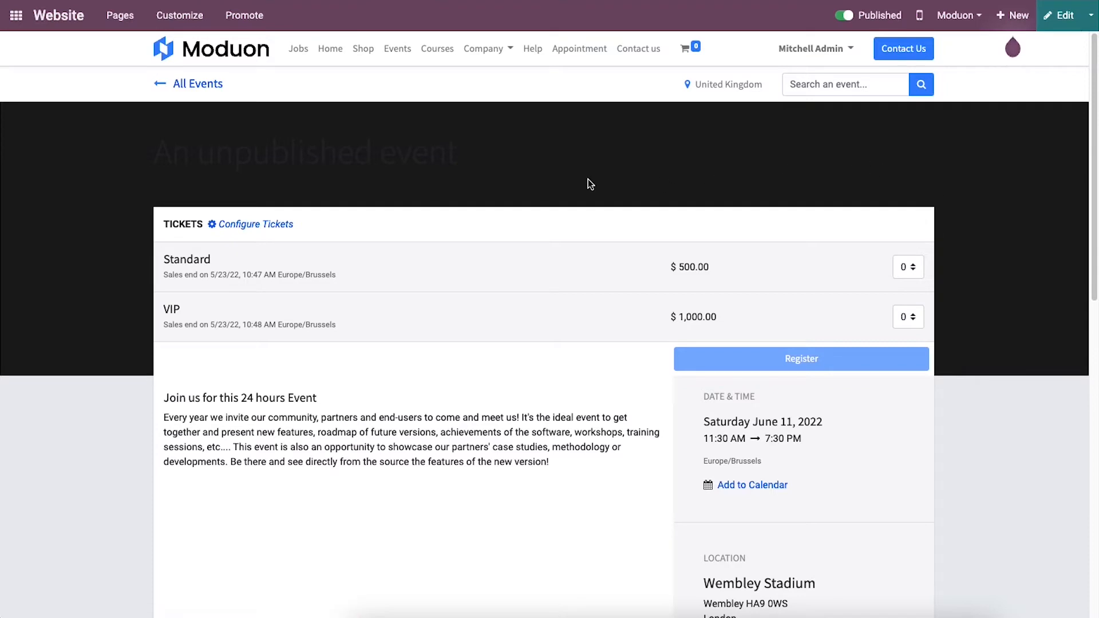
mouse_move(397, 48)
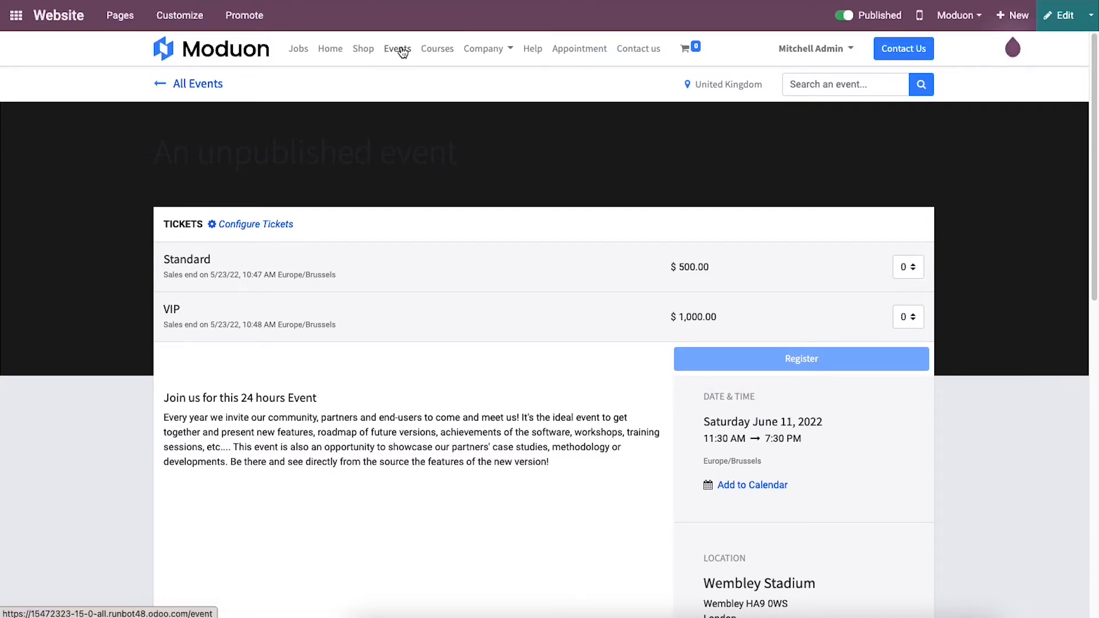
Step: Set the Standard ticket quantity to 1 on the event page, leaving VIP at zero
left_click(397, 48)
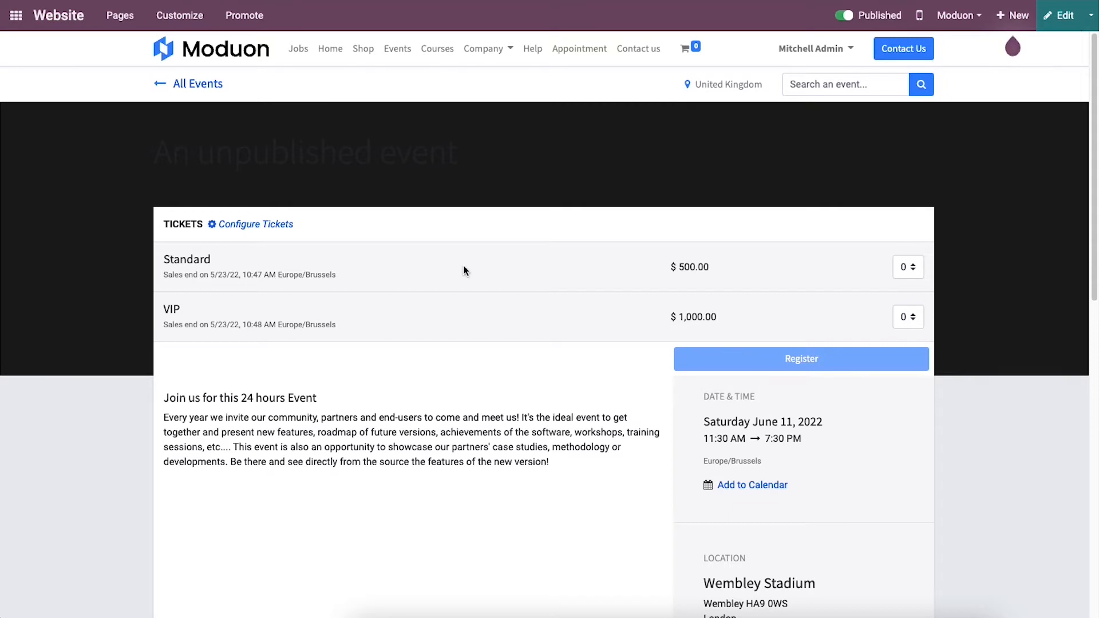
mouse_move(449, 337)
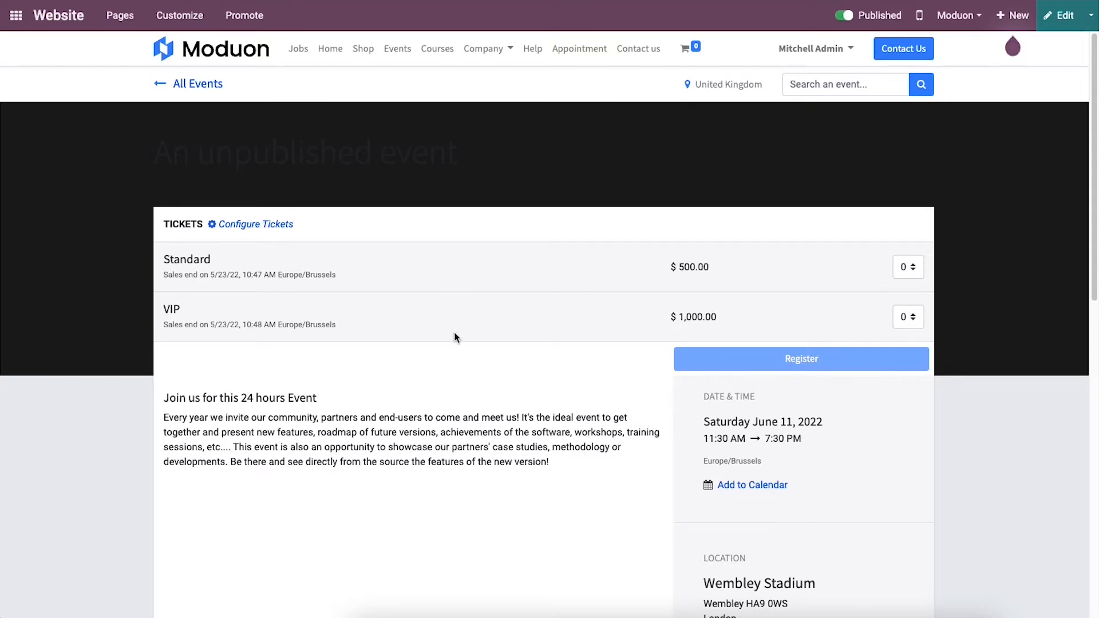
mouse_move(491, 310)
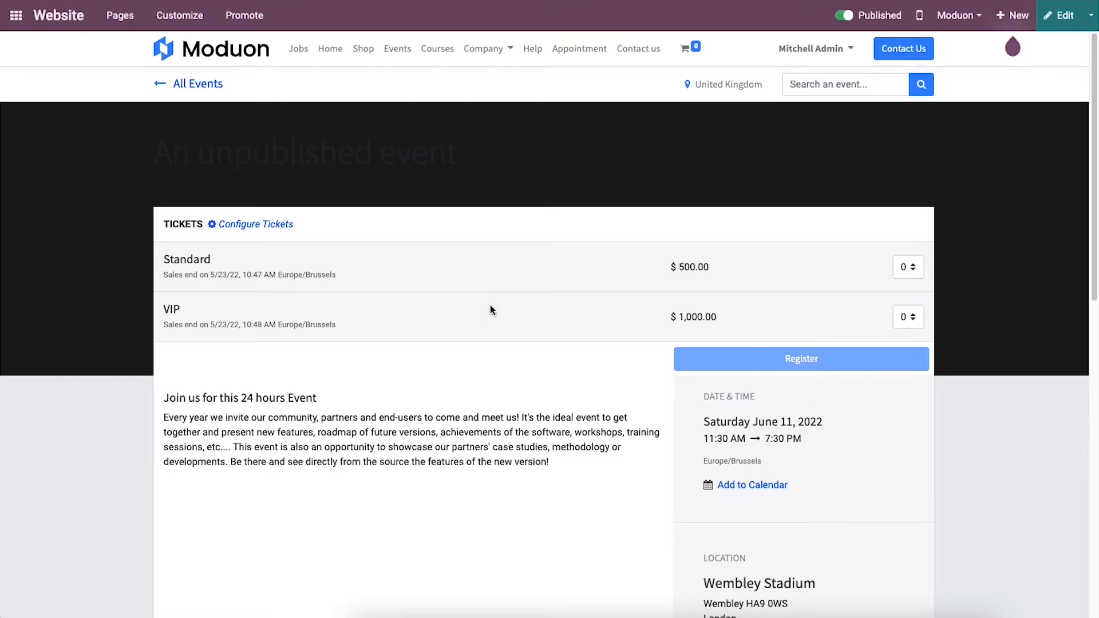
mouse_move(820, 368)
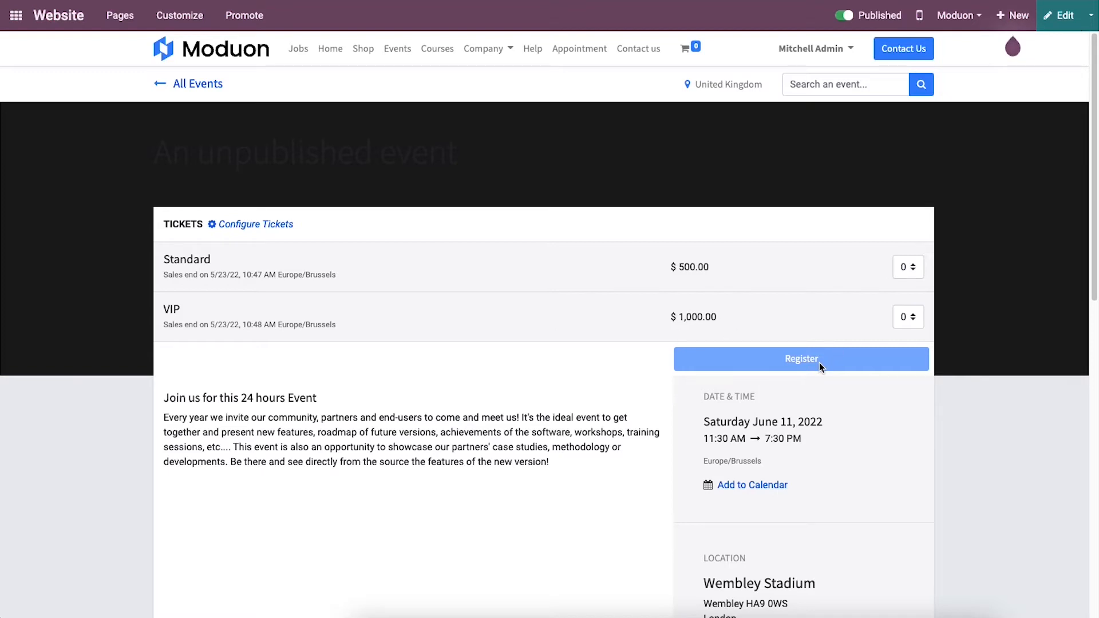
mouse_move(877, 266)
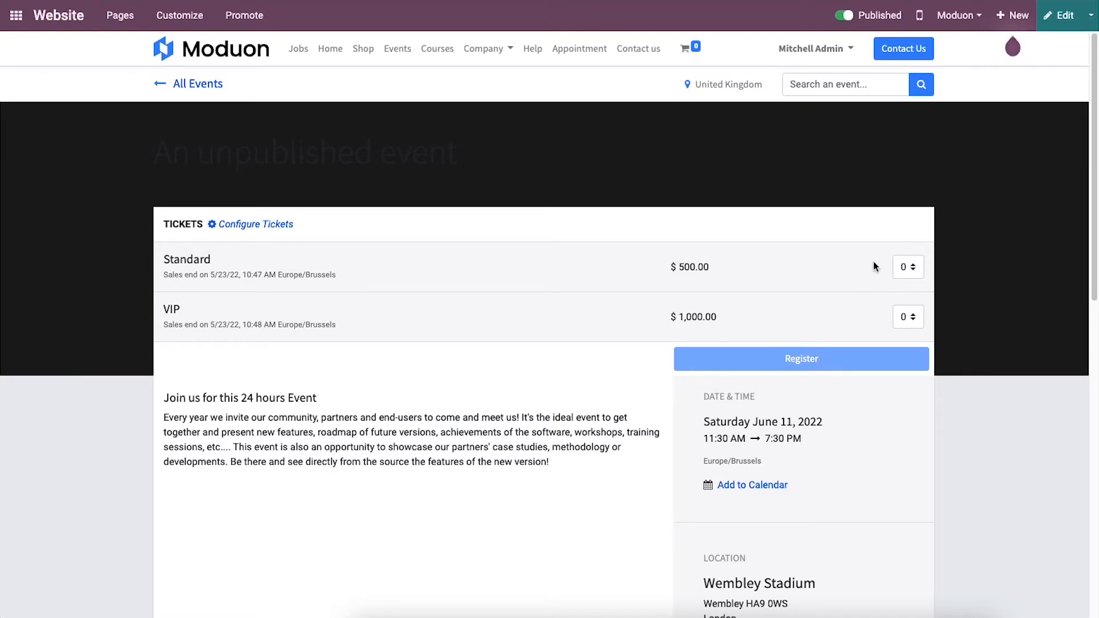
mouse_move(908, 253)
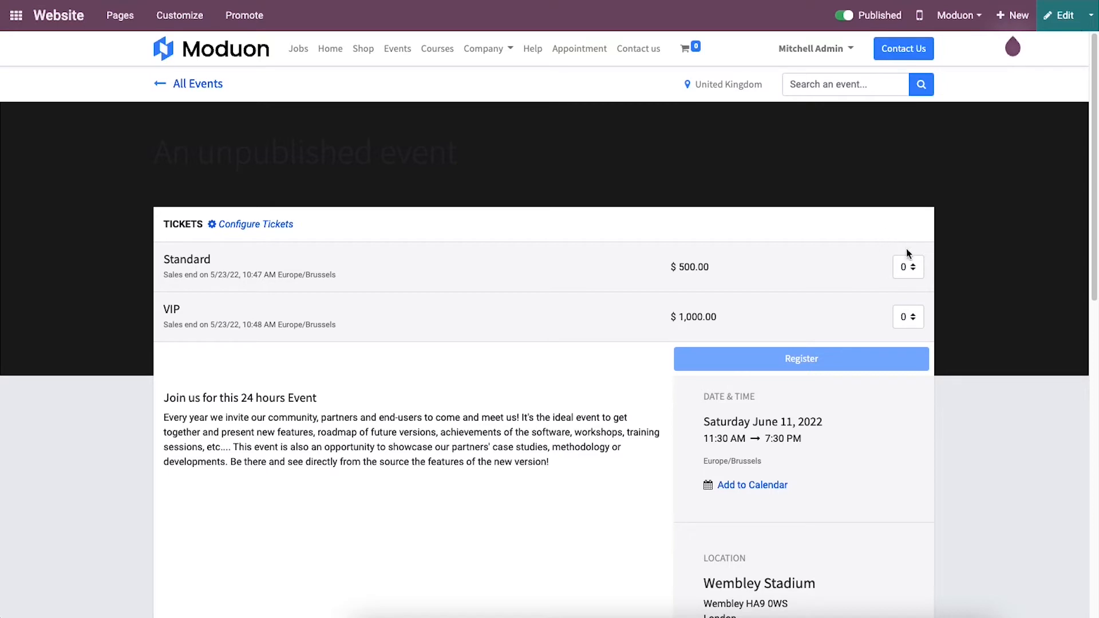
left_click(916, 263)
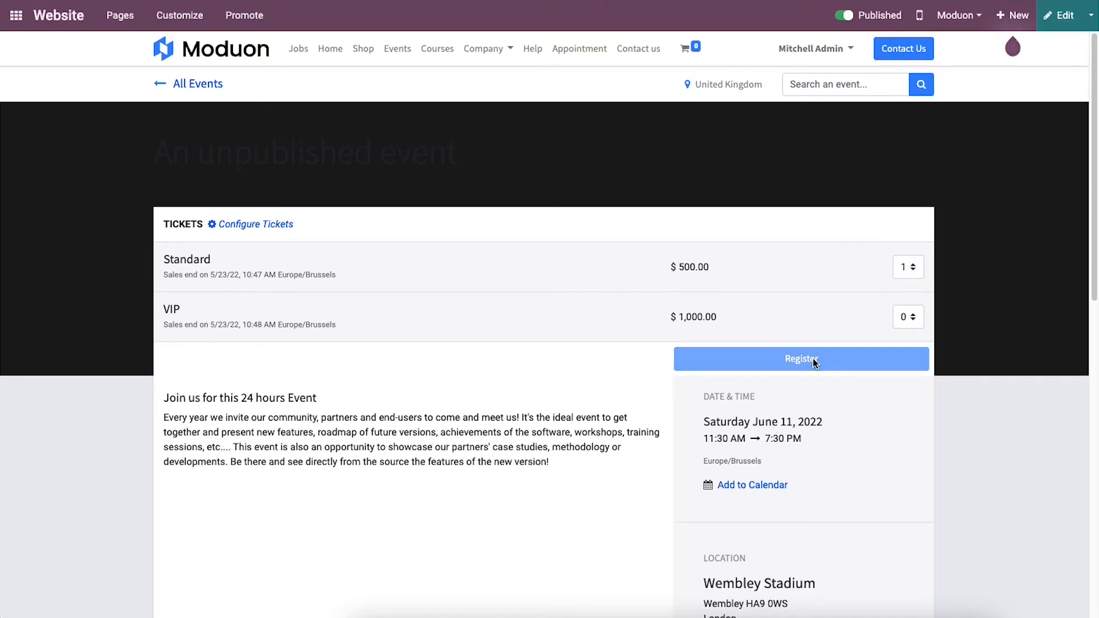
Step: Register for the Standard ticket and continue with the prefilled name, email and phone
left_click(800, 358)
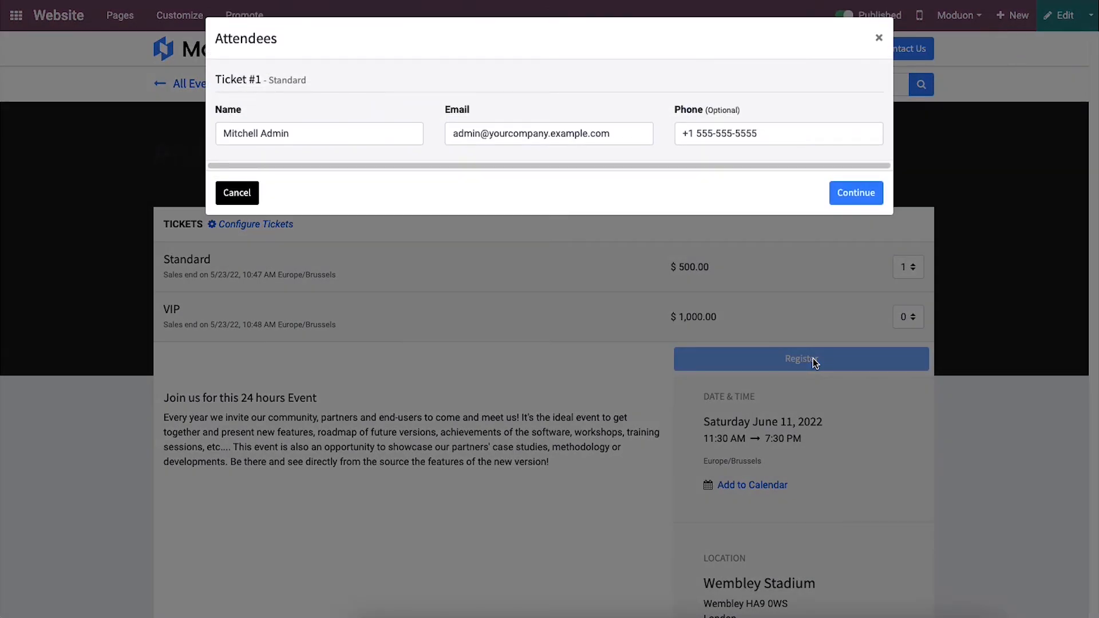
mouse_move(803, 303)
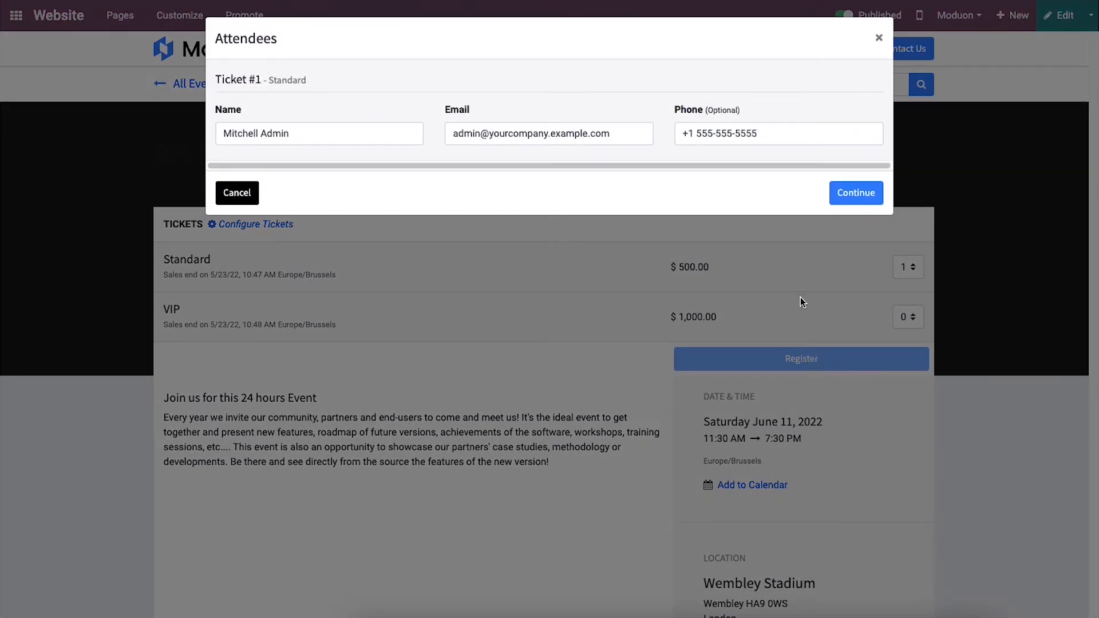
mouse_move(621, 199)
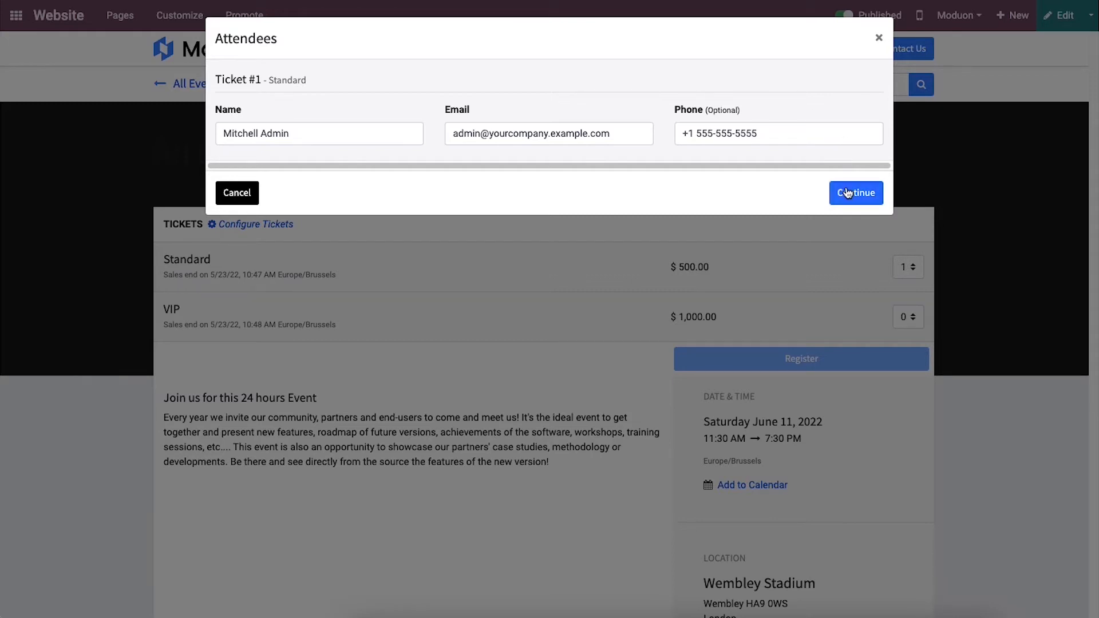
left_click(857, 192)
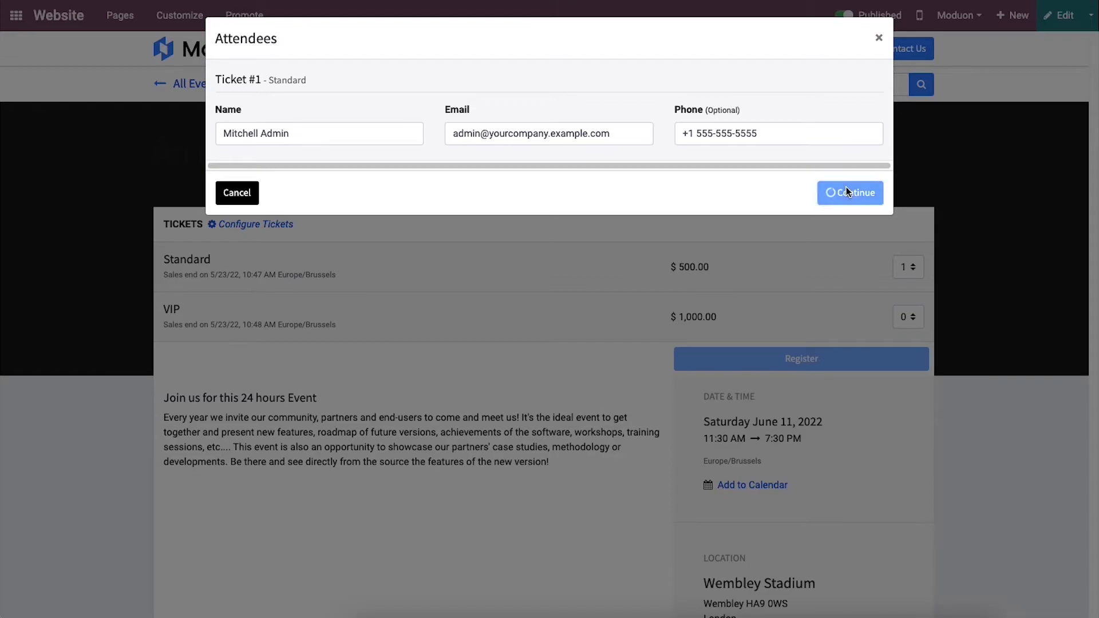
Step: Confirm the billing address and pay by Wire Transfer, placing order S00063 for $575.00
left_click(851, 192)
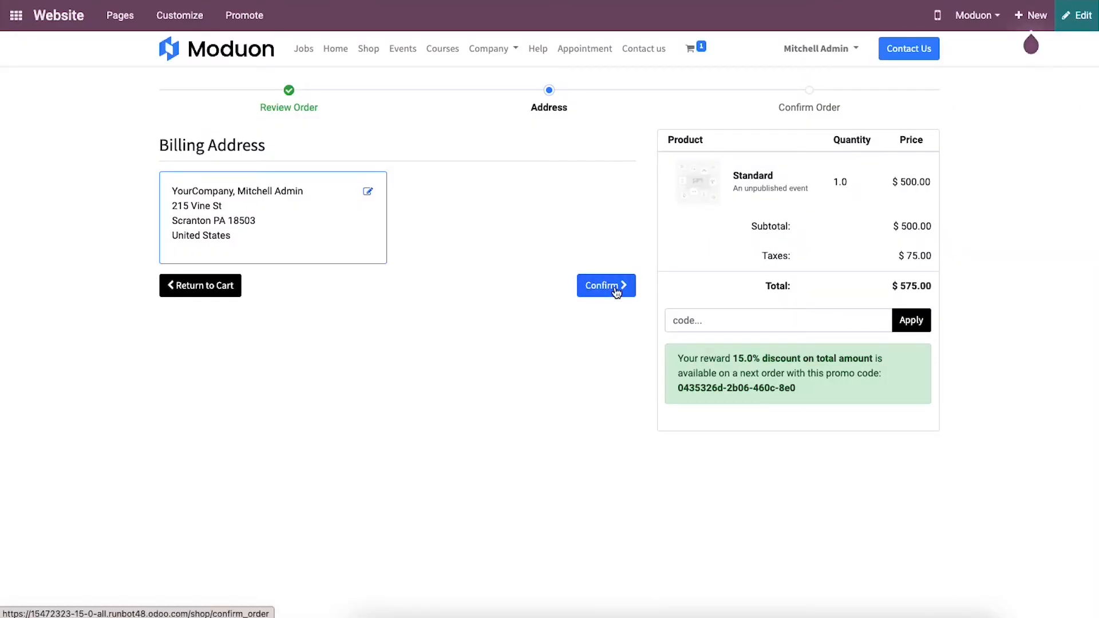
left_click(605, 285)
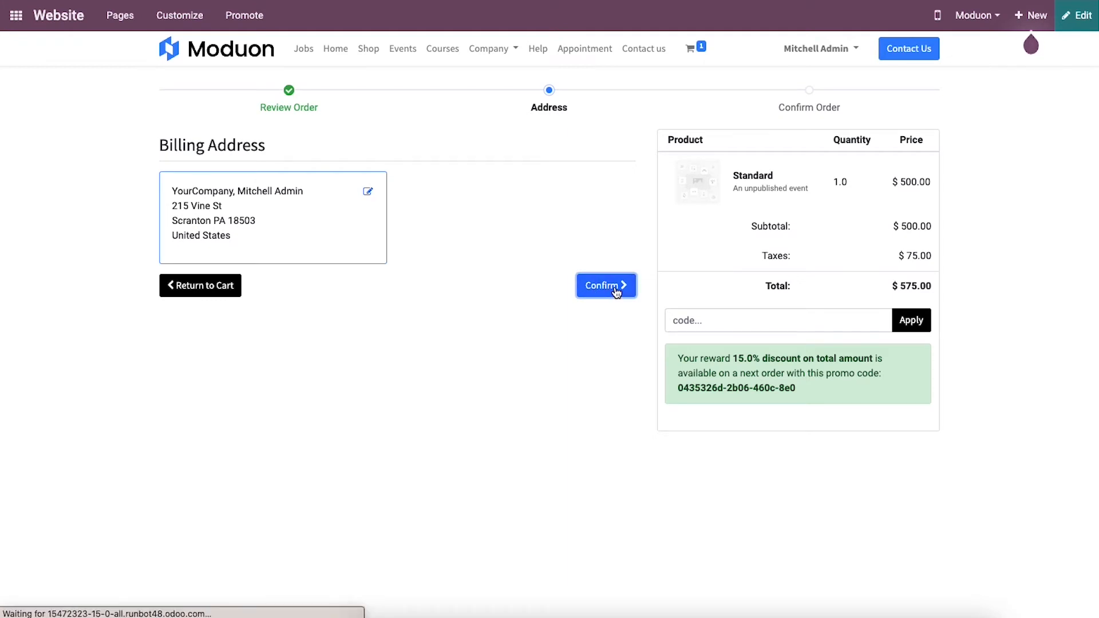
left_click(604, 285)
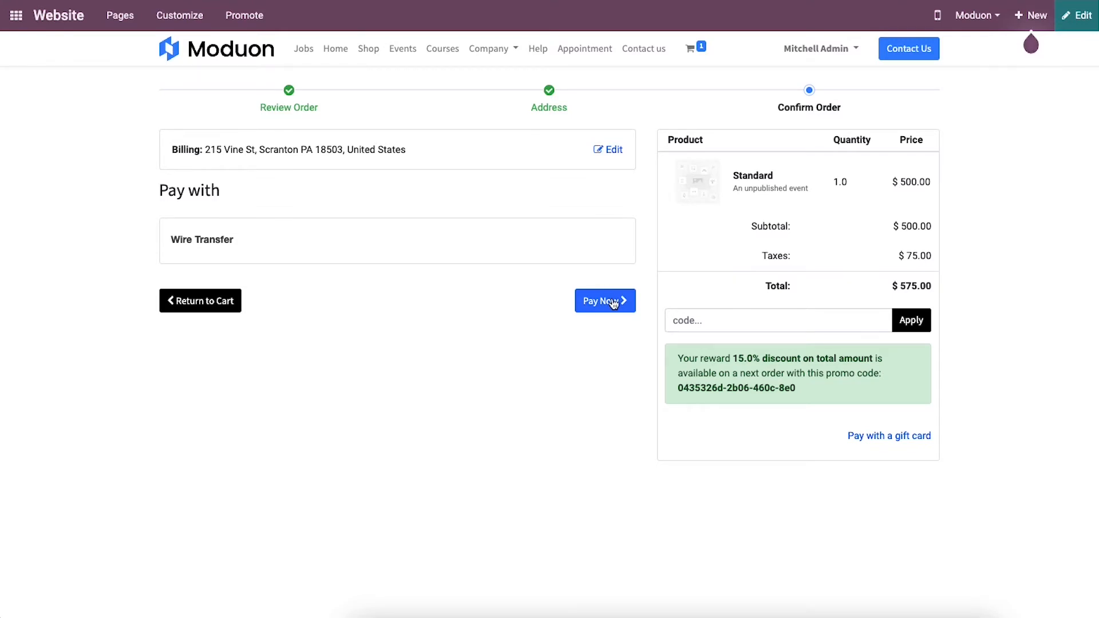
left_click(603, 302)
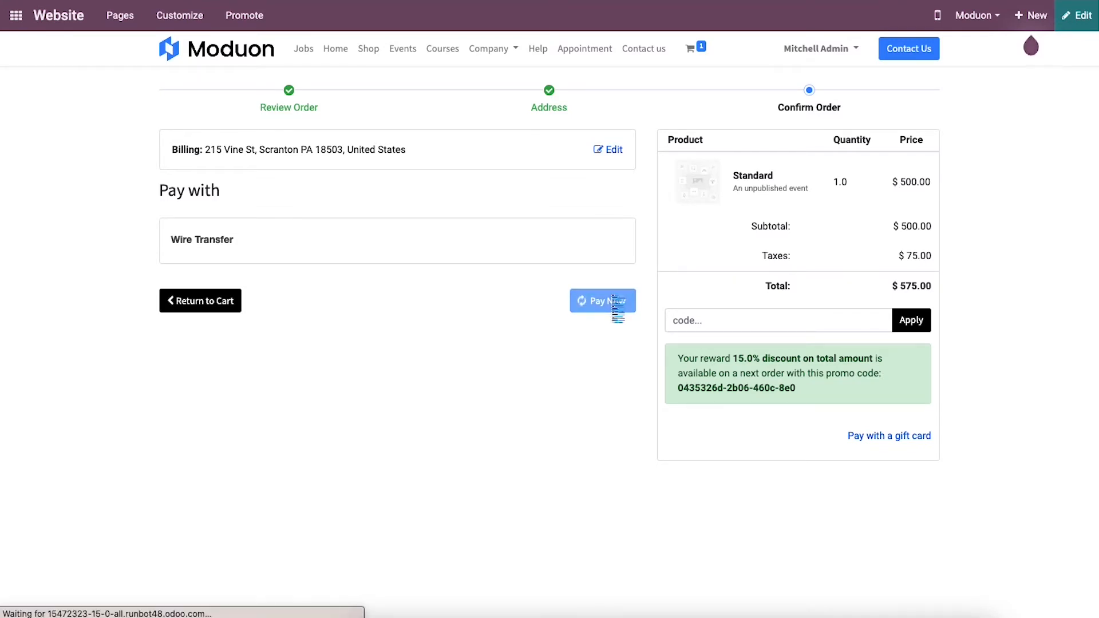
left_click(601, 301)
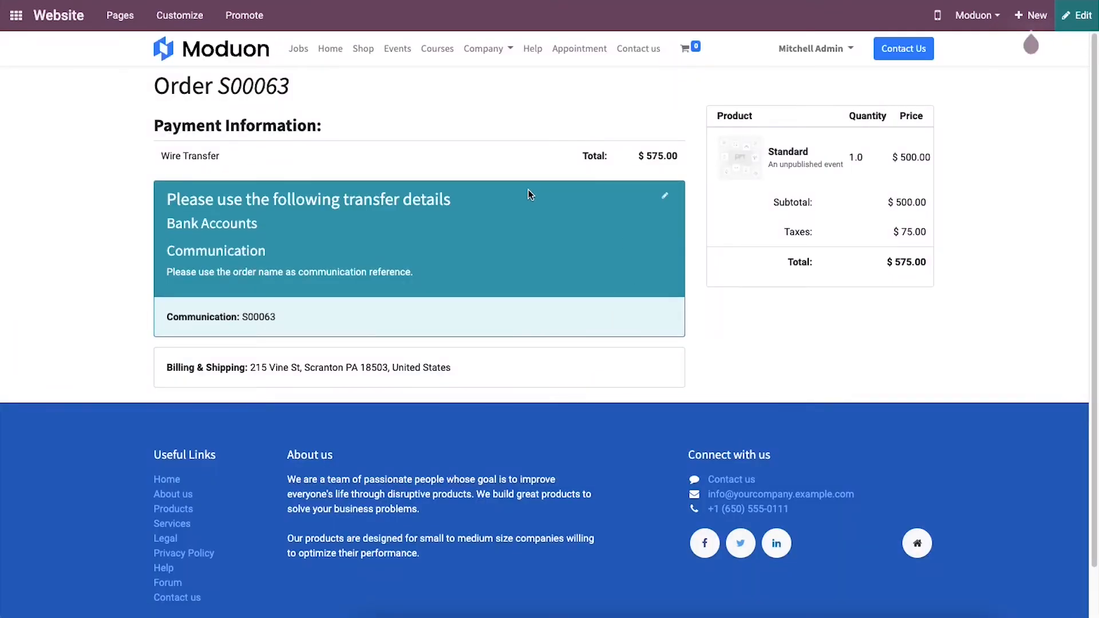
Step: Show the website events list, where An unpublished event is marked Registered
left_click(397, 48)
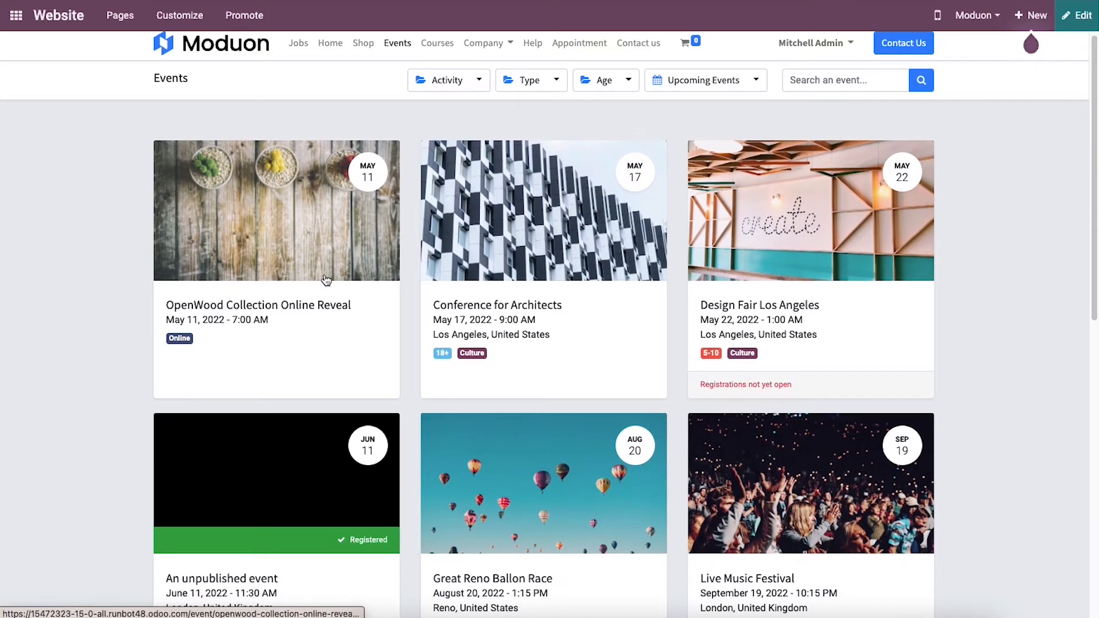
mouse_move(330, 379)
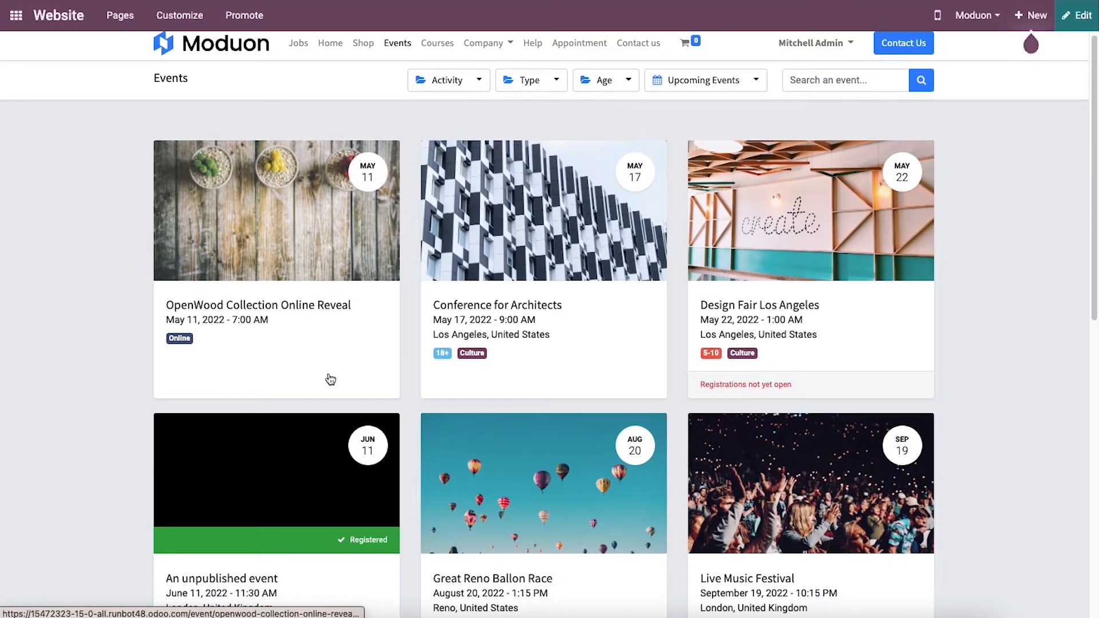
mouse_move(379, 595)
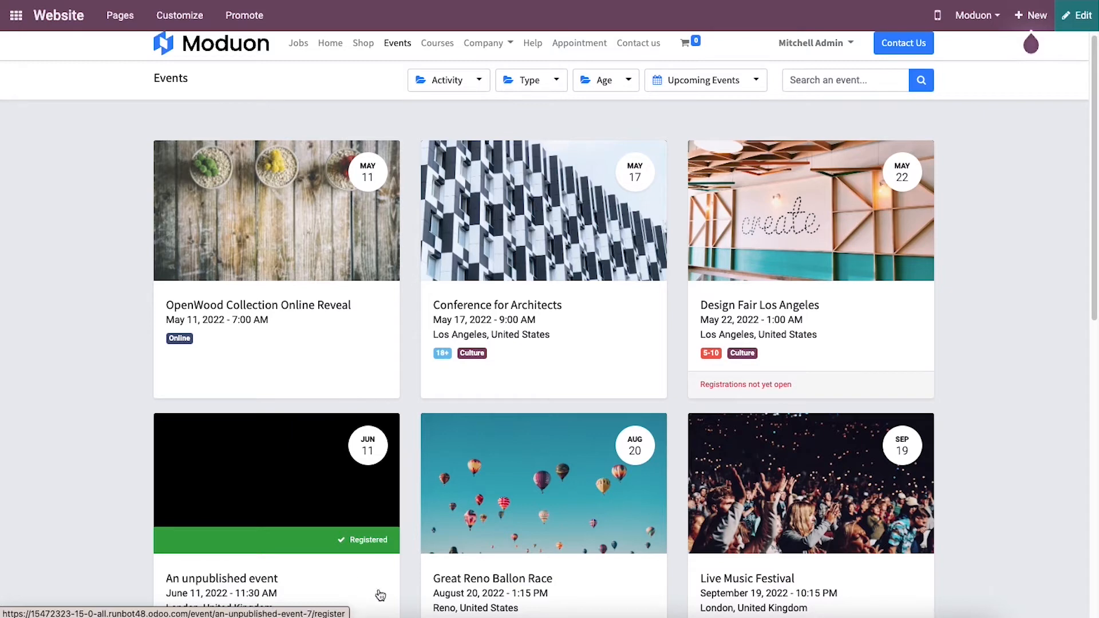
mouse_move(343, 549)
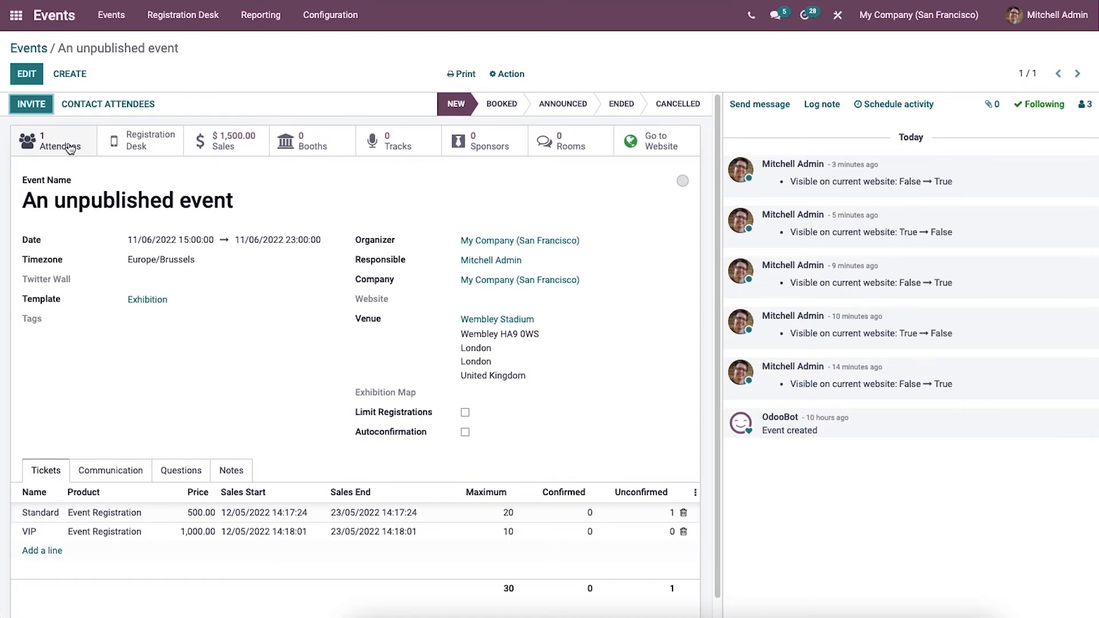
mouse_move(83, 151)
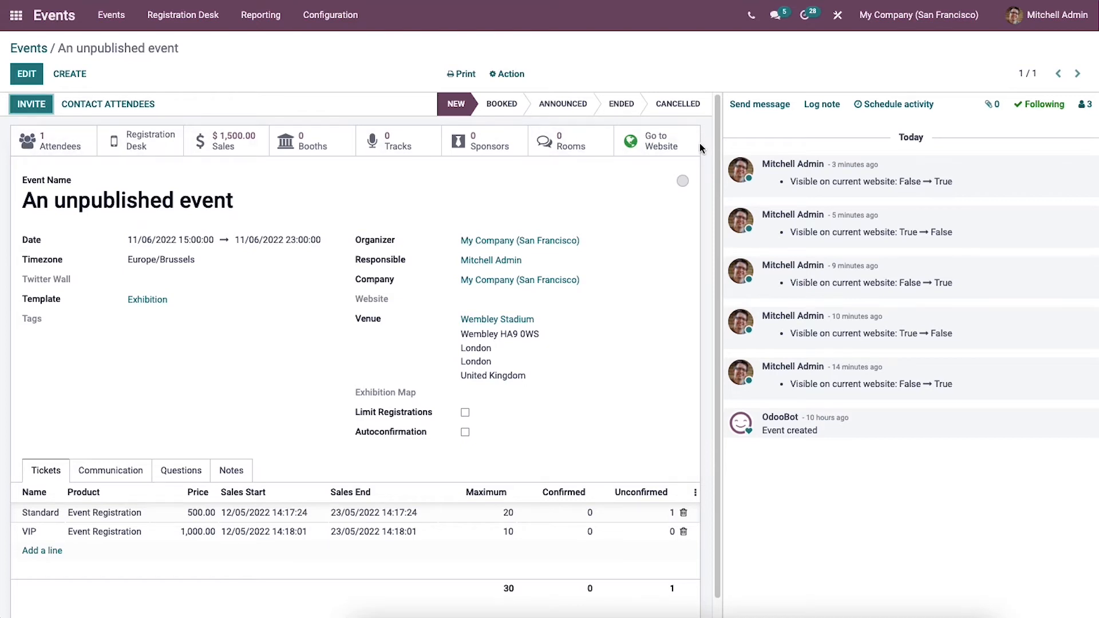
mouse_move(385, 163)
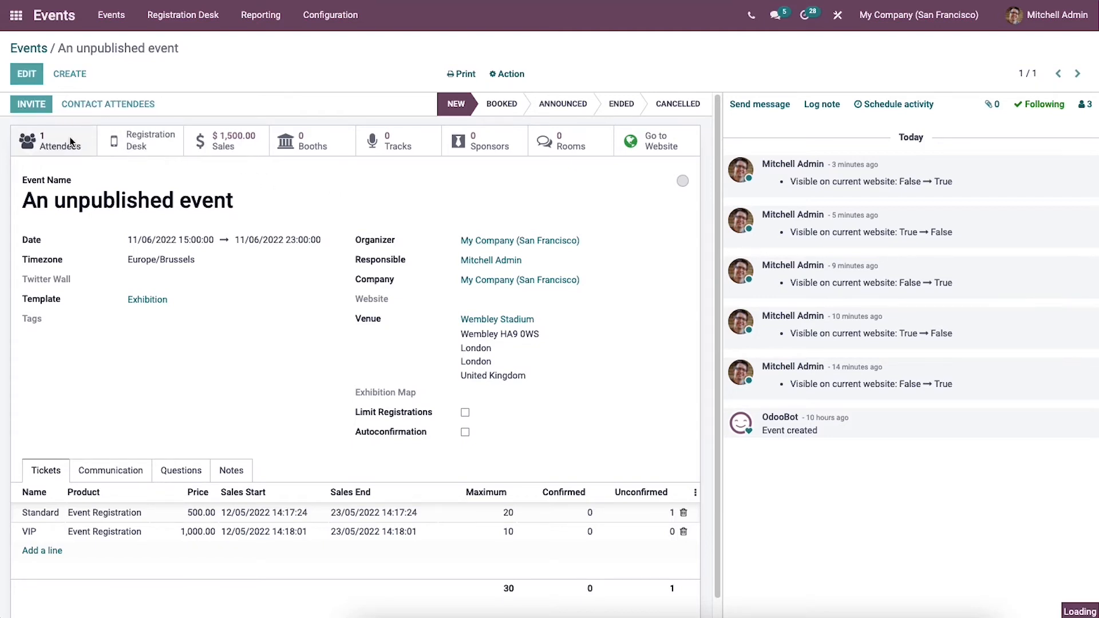
Step: Show the event's attendees: Mitchell Admin booked on a Standard ticket, not paid
left_click(53, 140)
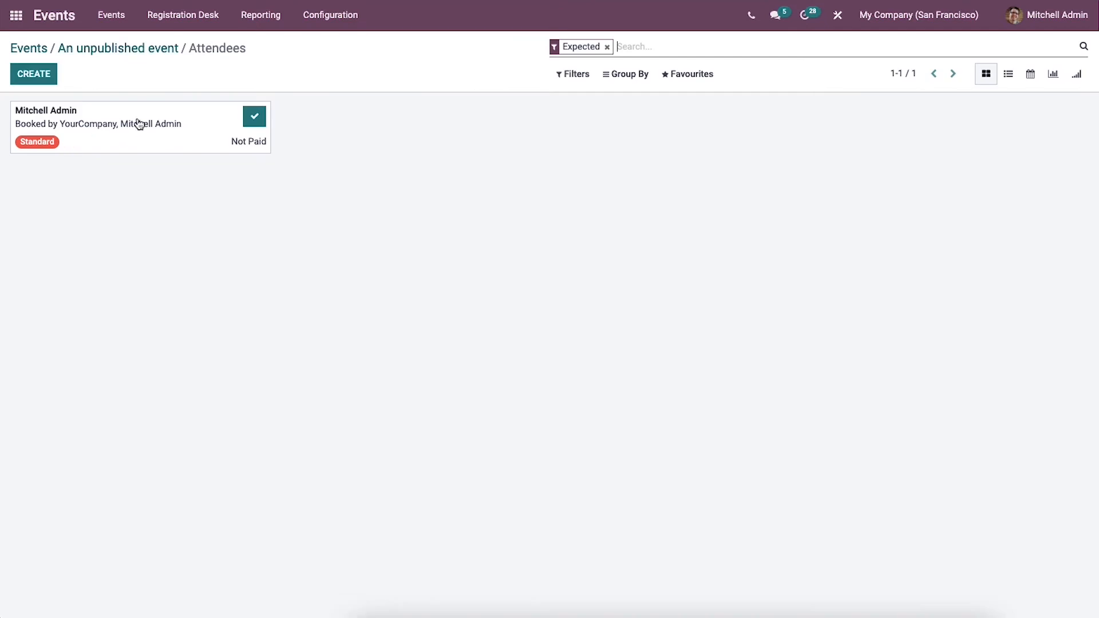
Step: Confirm Mitchell Admin's registration for An unpublished event
left_click(126, 126)
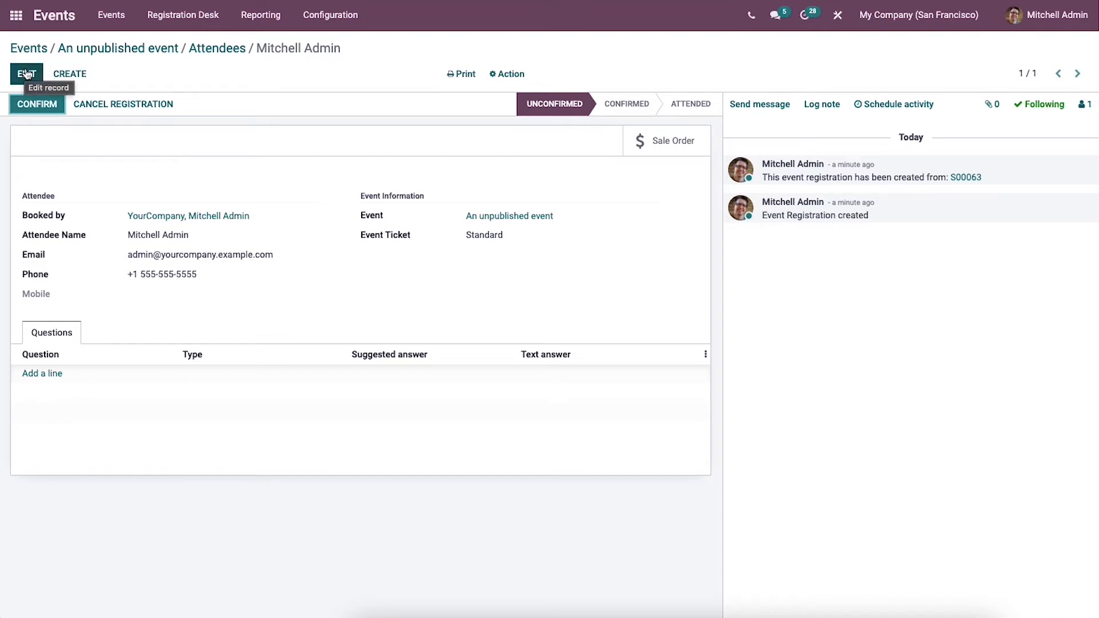
mouse_move(70, 73)
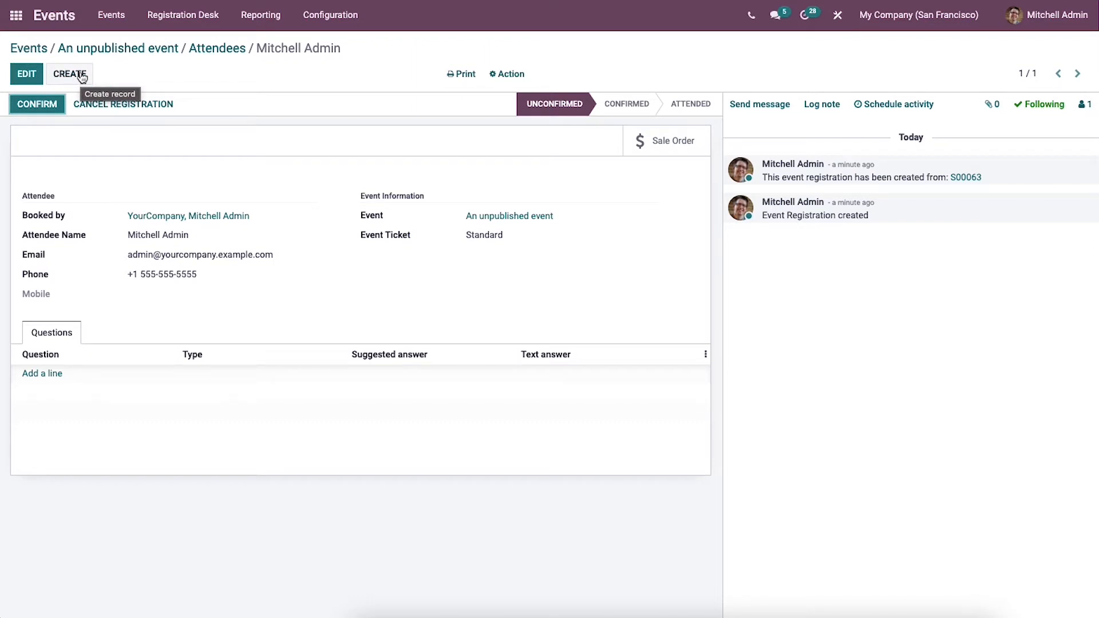
mouse_move(105, 158)
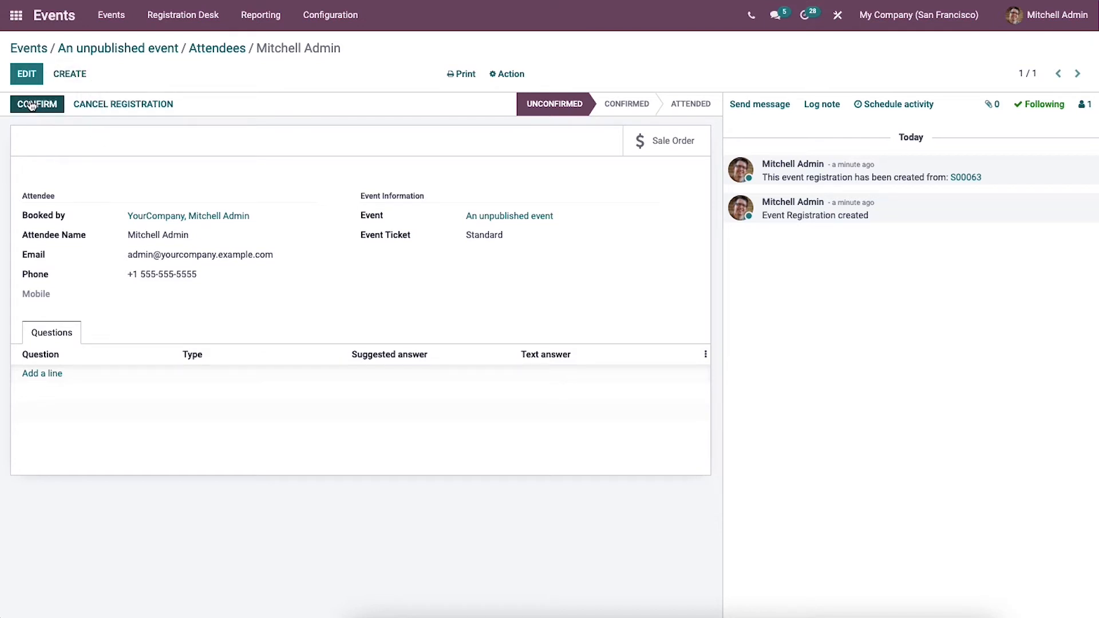
left_click(37, 104)
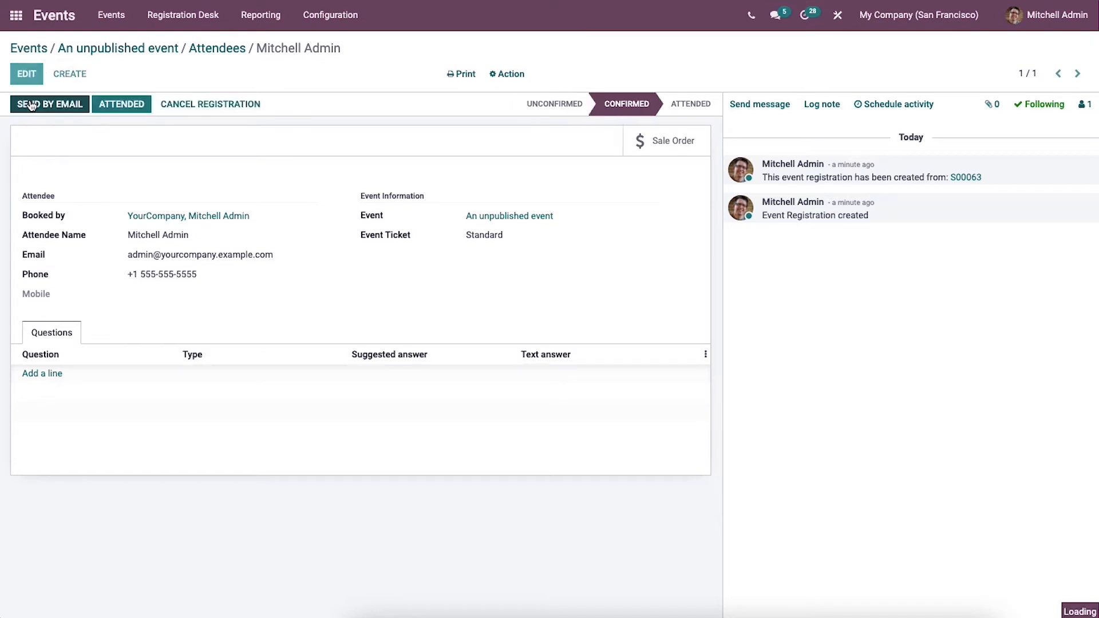
Step: Log the 'Your registration at An unpublished event' email and start Send by Email
left_click(48, 105)
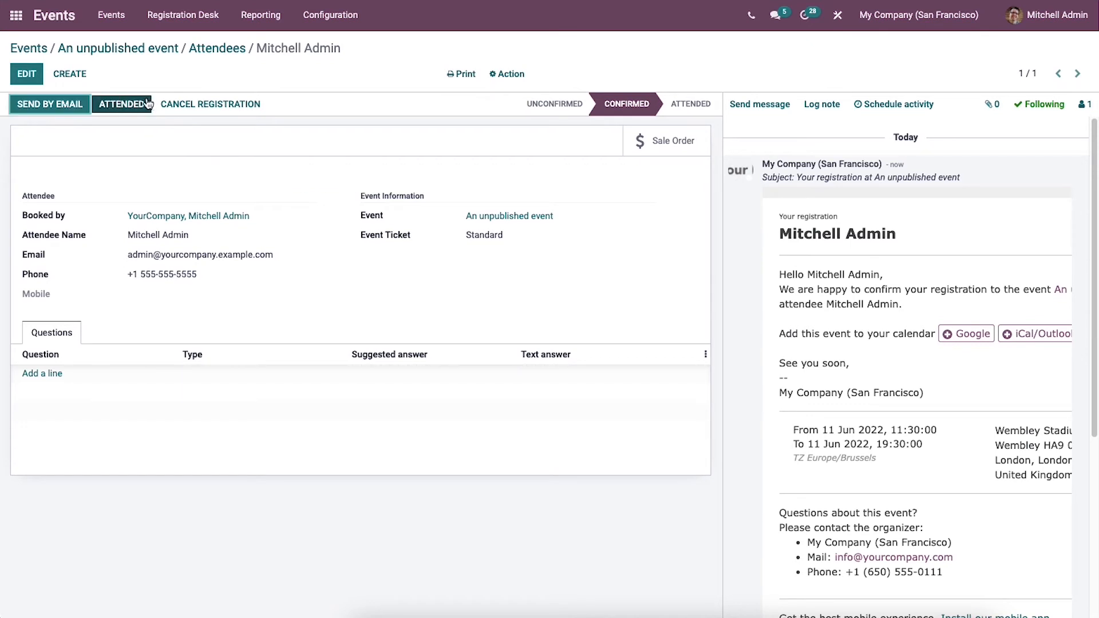
mouse_move(148, 105)
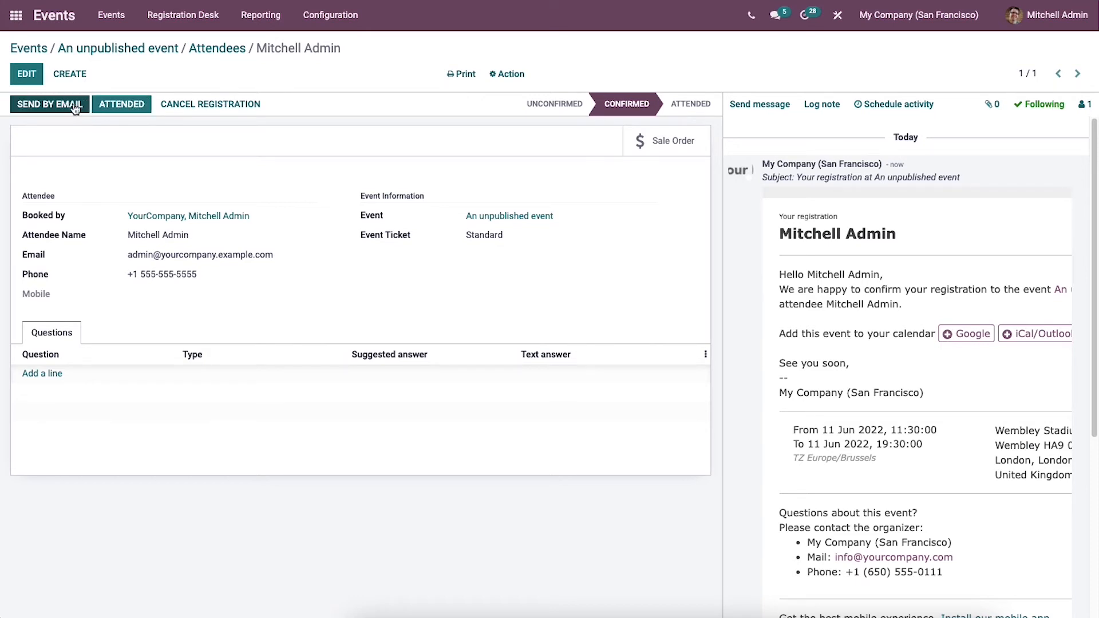
left_click(48, 104)
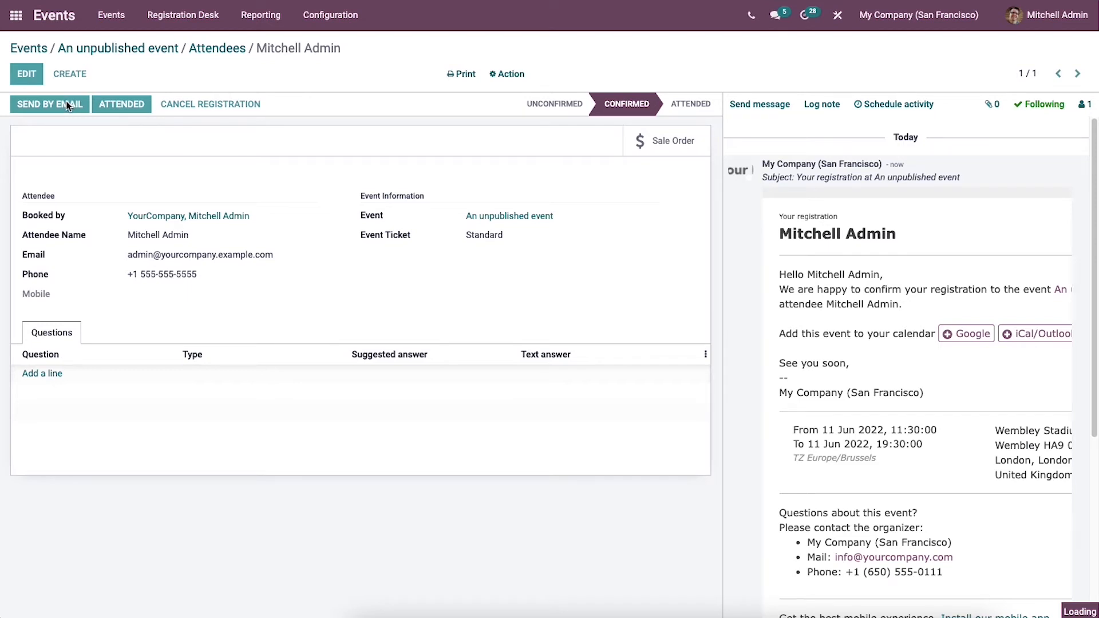
Step: Send the Registration Badge email with the Foldable Badge PDF to the attendee
left_click(49, 104)
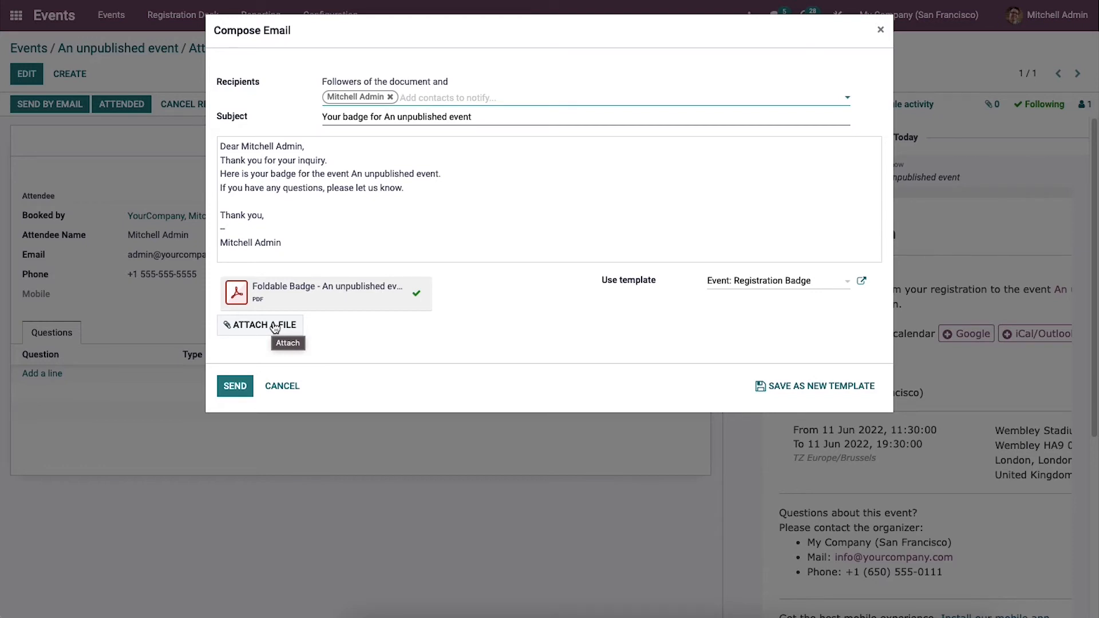
left_click(235, 386)
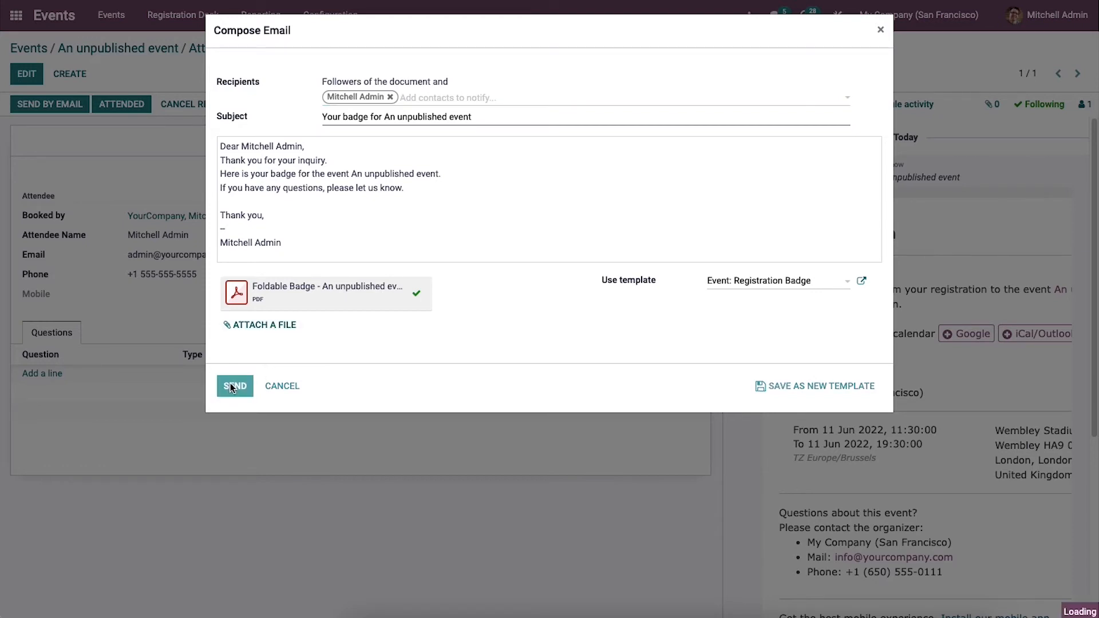
left_click(233, 386)
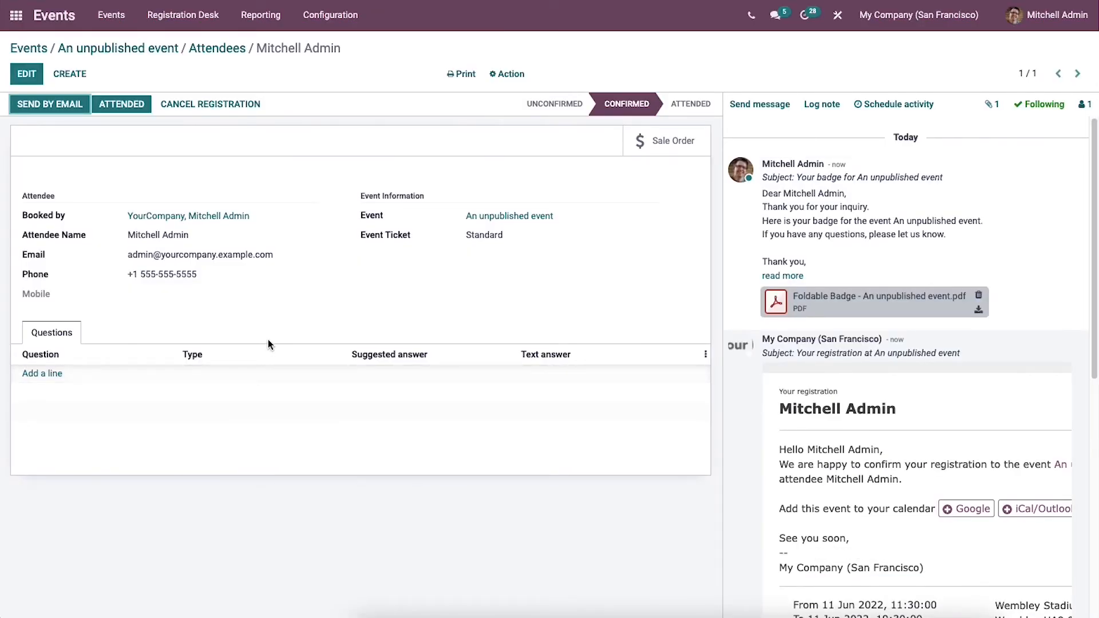
mouse_move(276, 320)
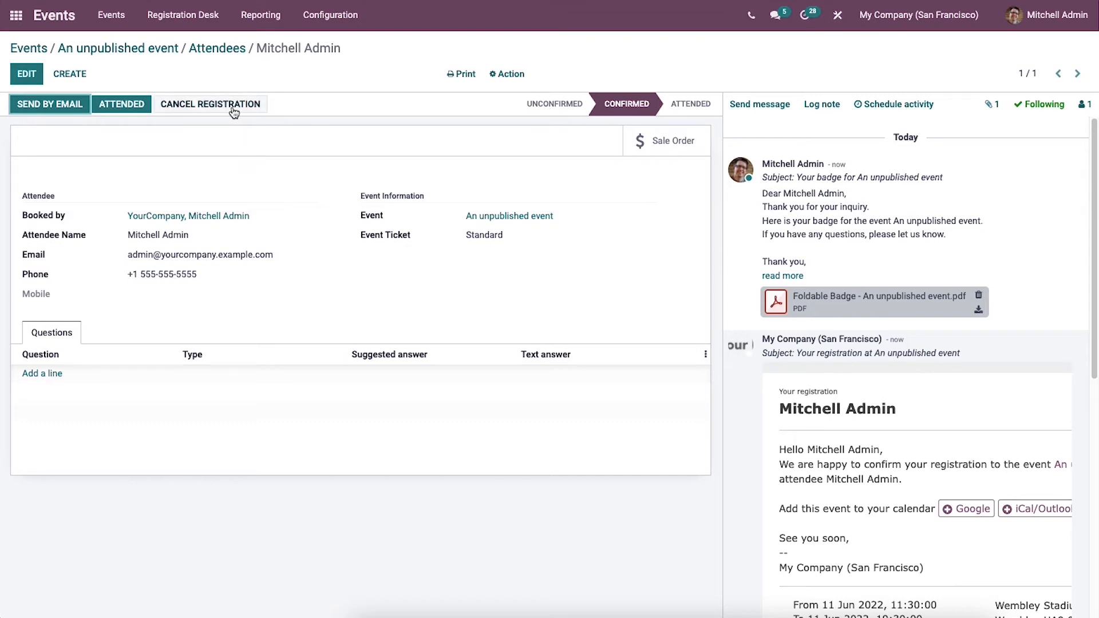
mouse_move(231, 112)
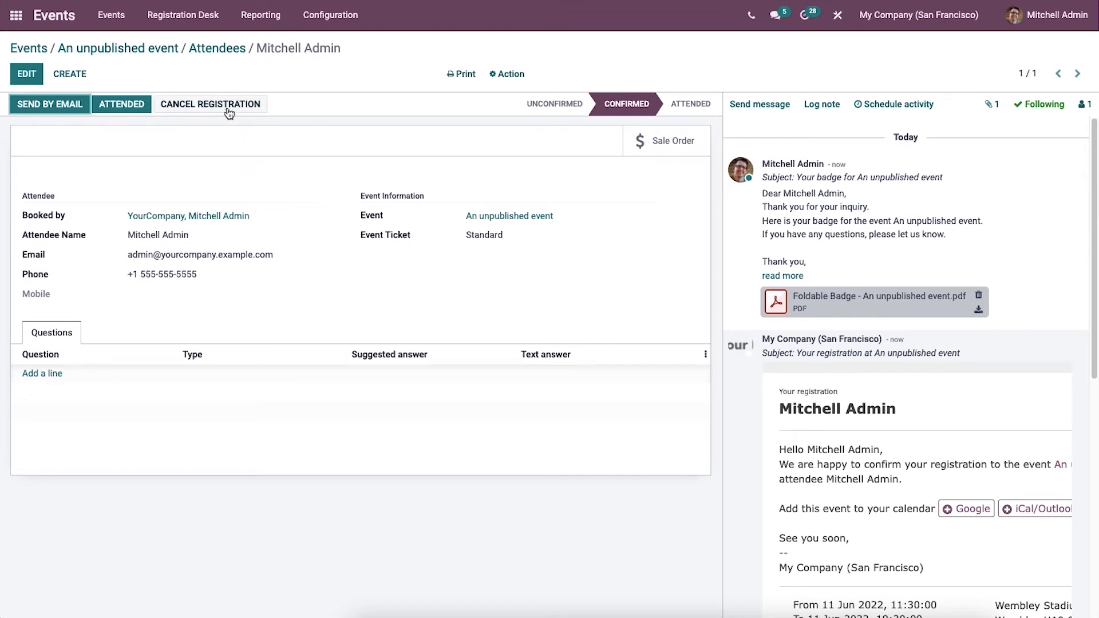
mouse_move(592, 106)
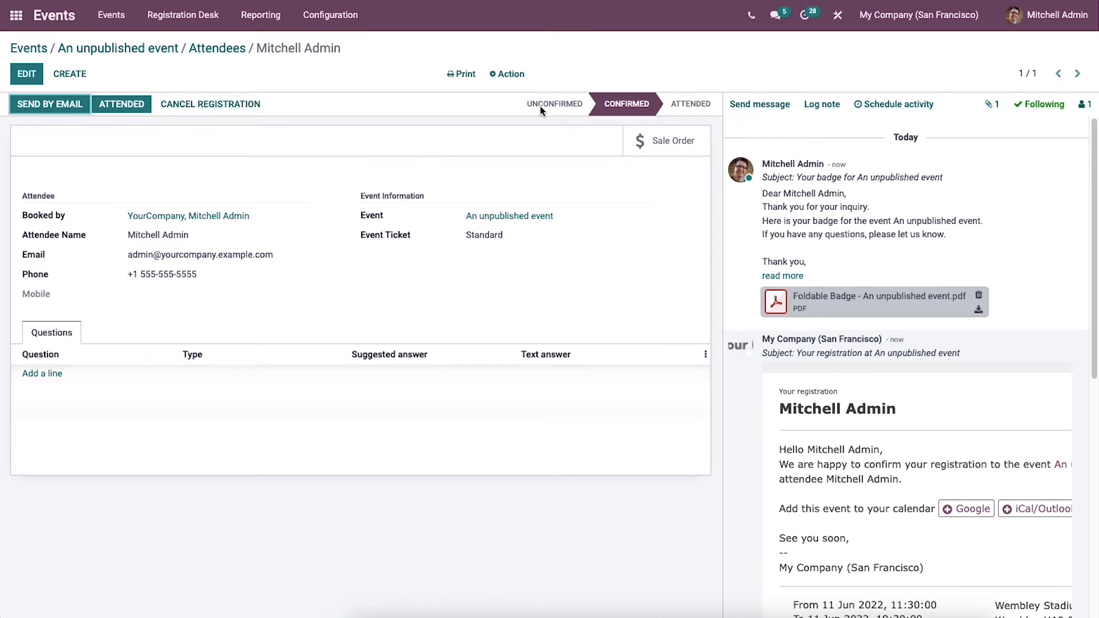
Step: Return to the event form and start a new invitation mailing via Invite
left_click(118, 48)
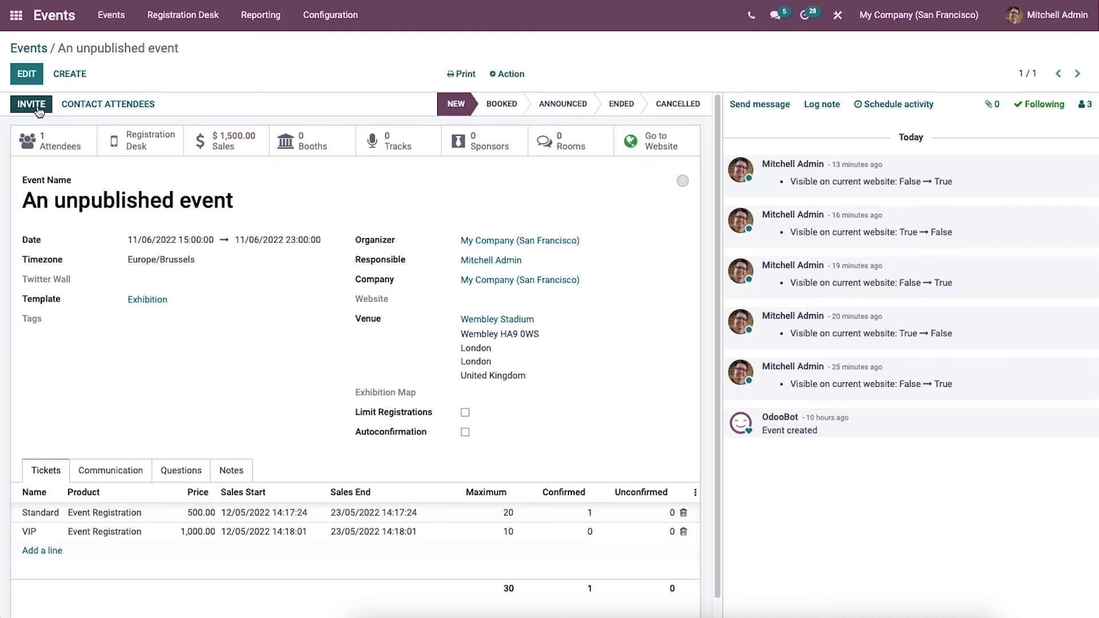
left_click(30, 104)
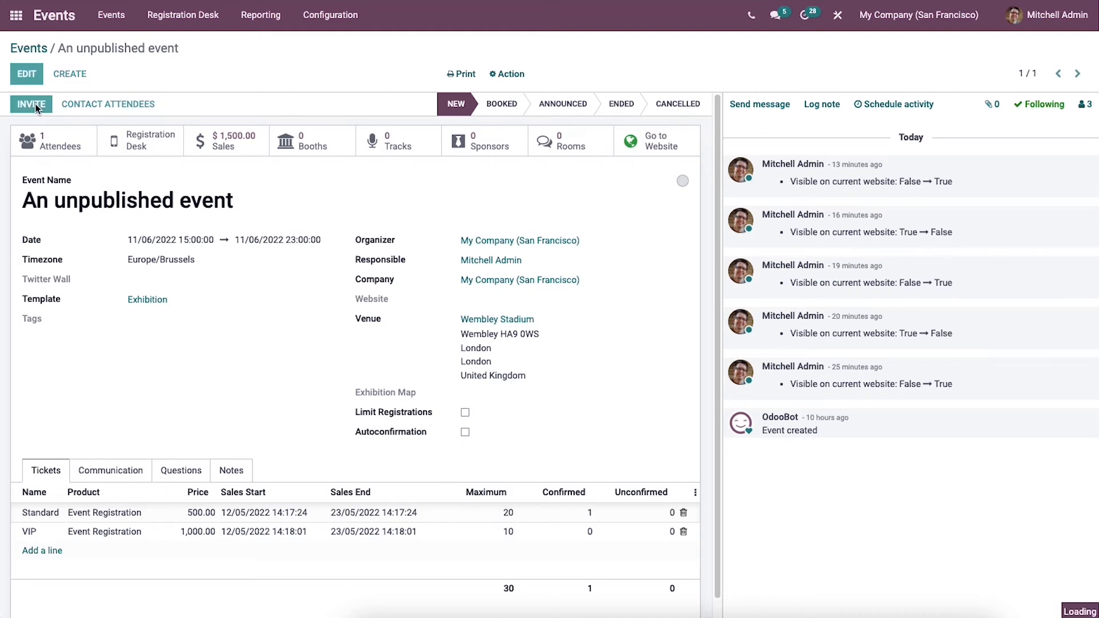
left_click(30, 104)
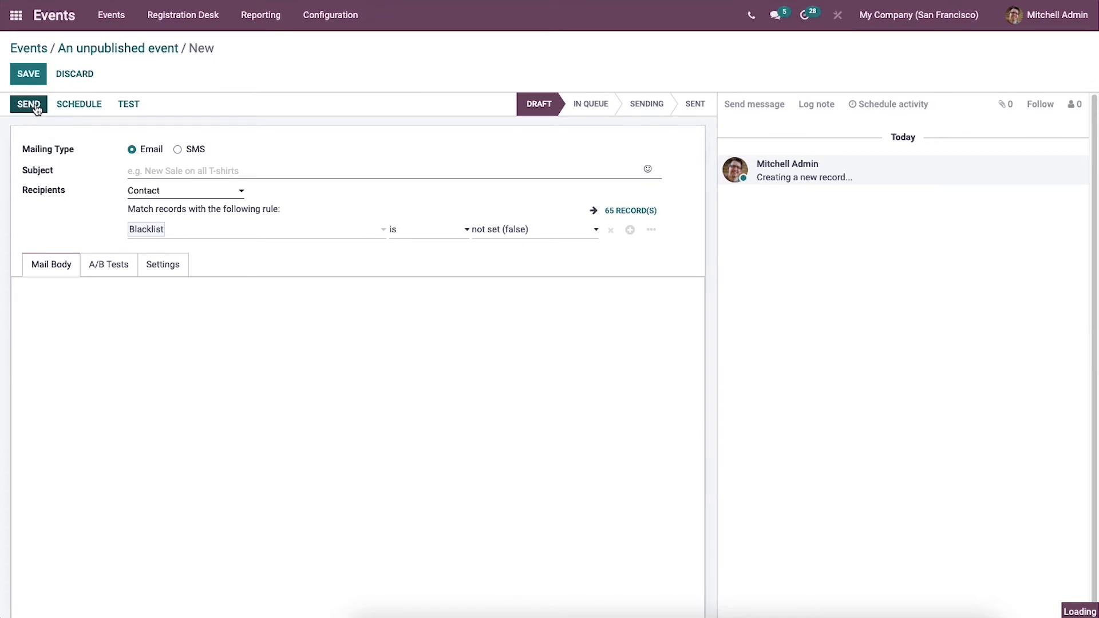
Step: Make it an email mailing with subject "An unpublished event" and a Plain Text body layout
left_click(28, 104)
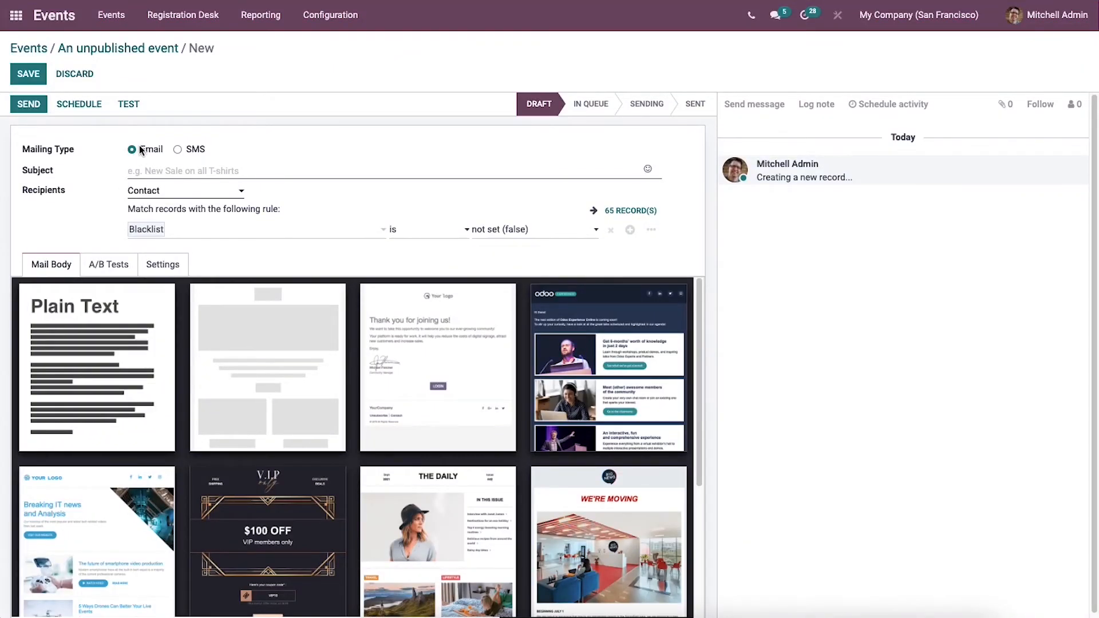
mouse_move(205, 151)
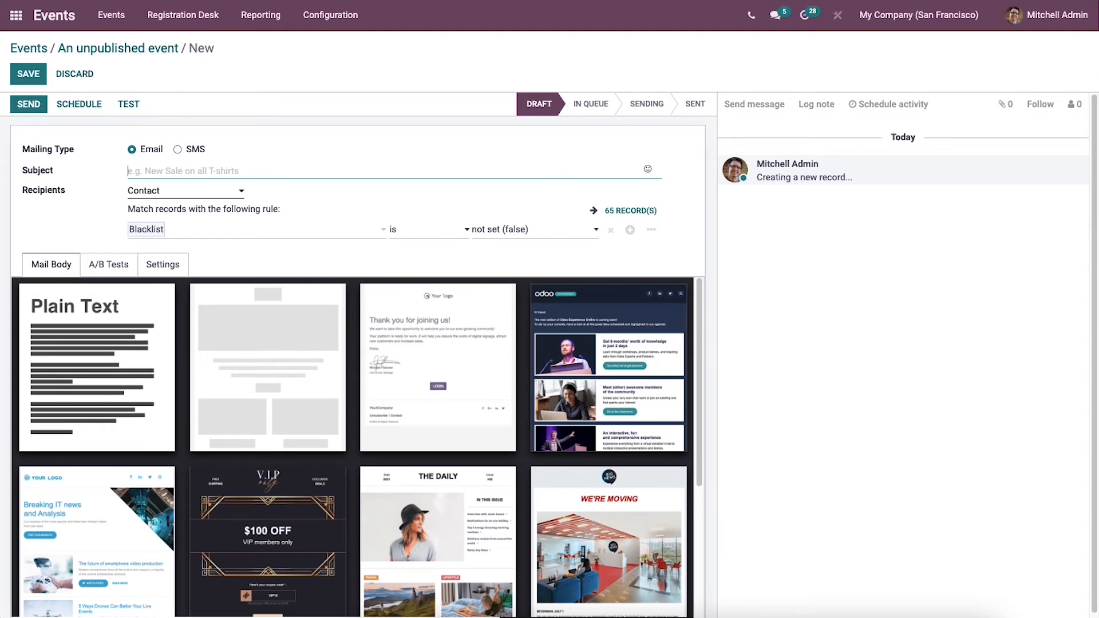
type("An")
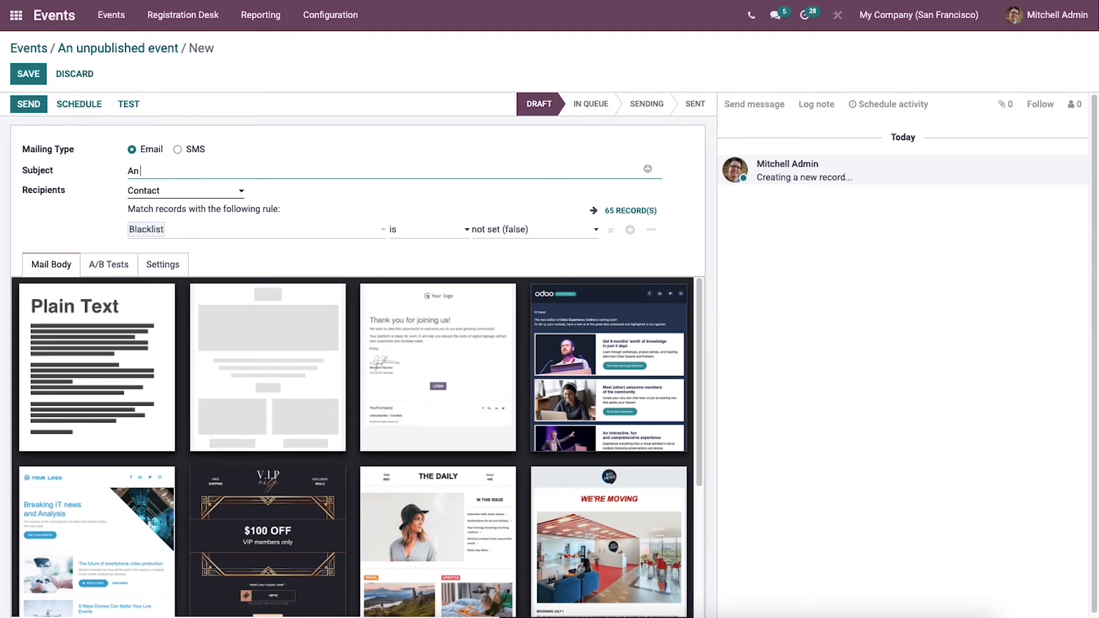
type("unp")
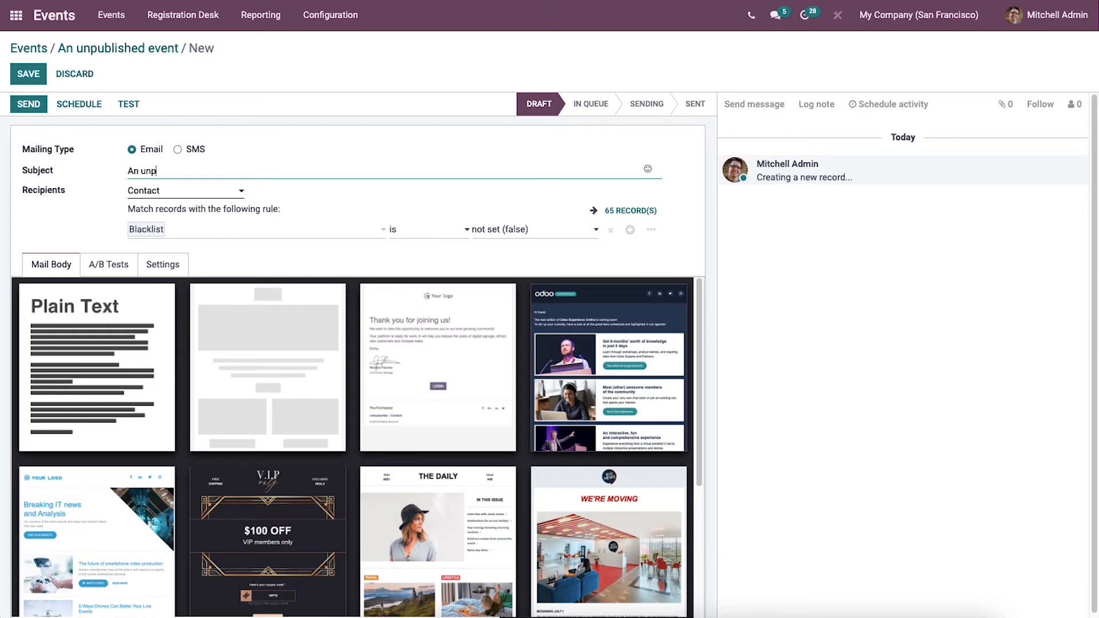
type("ublished")
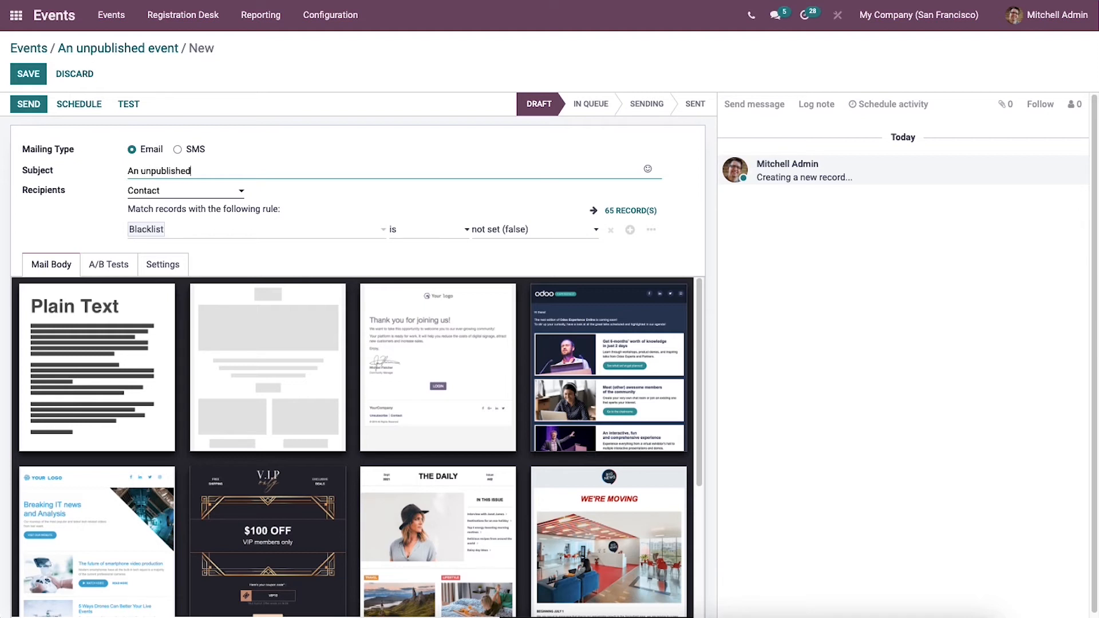
type("event")
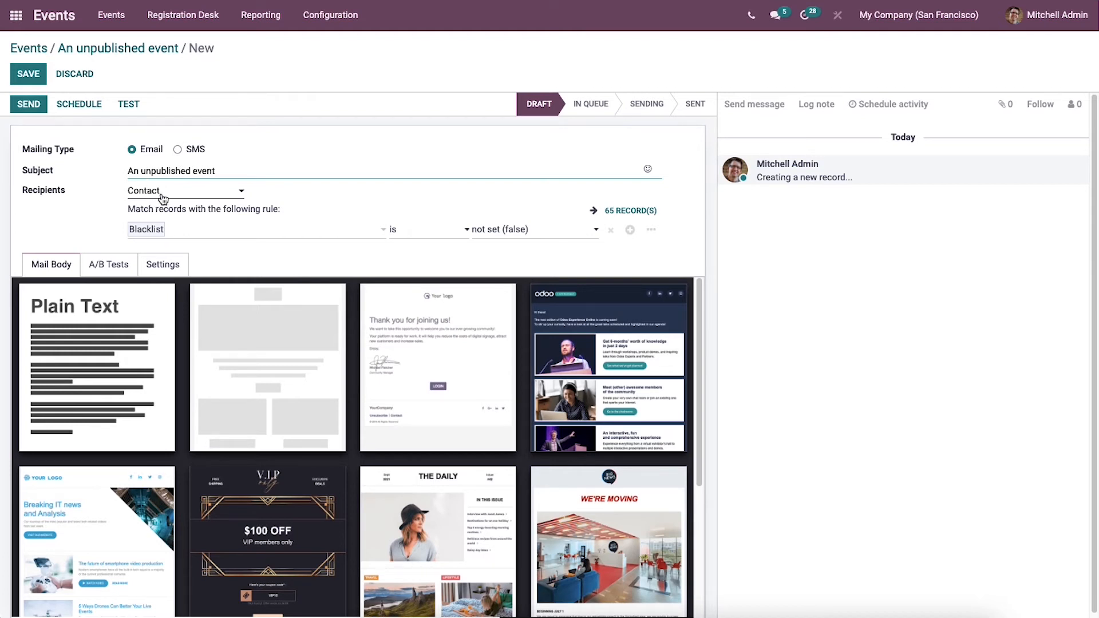
mouse_move(174, 194)
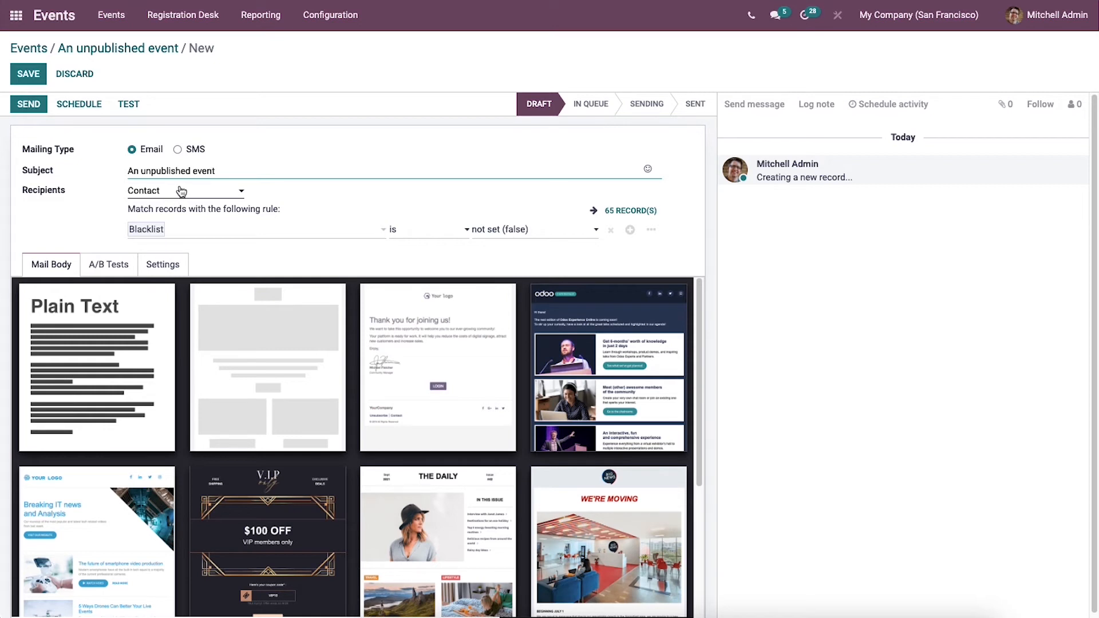
mouse_move(196, 189)
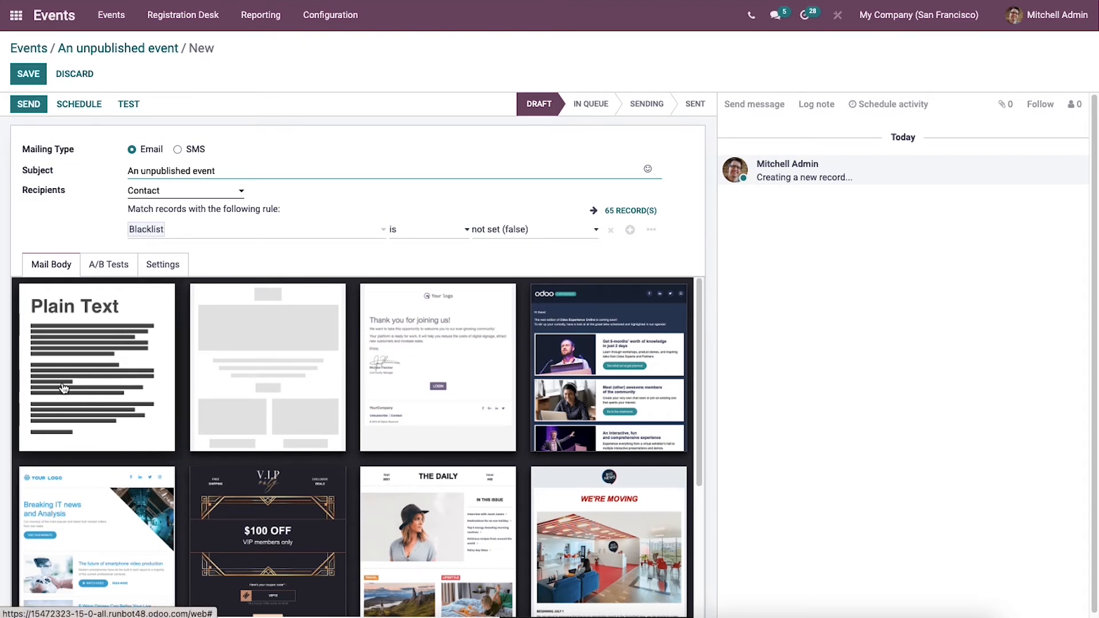
mouse_move(76, 360)
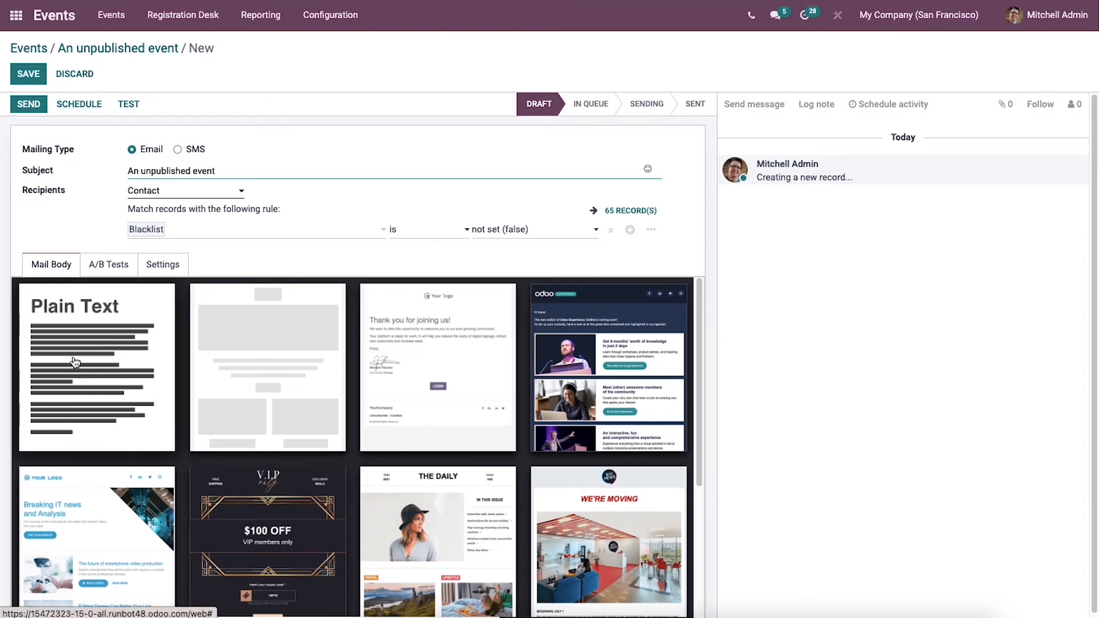
left_click(96, 368)
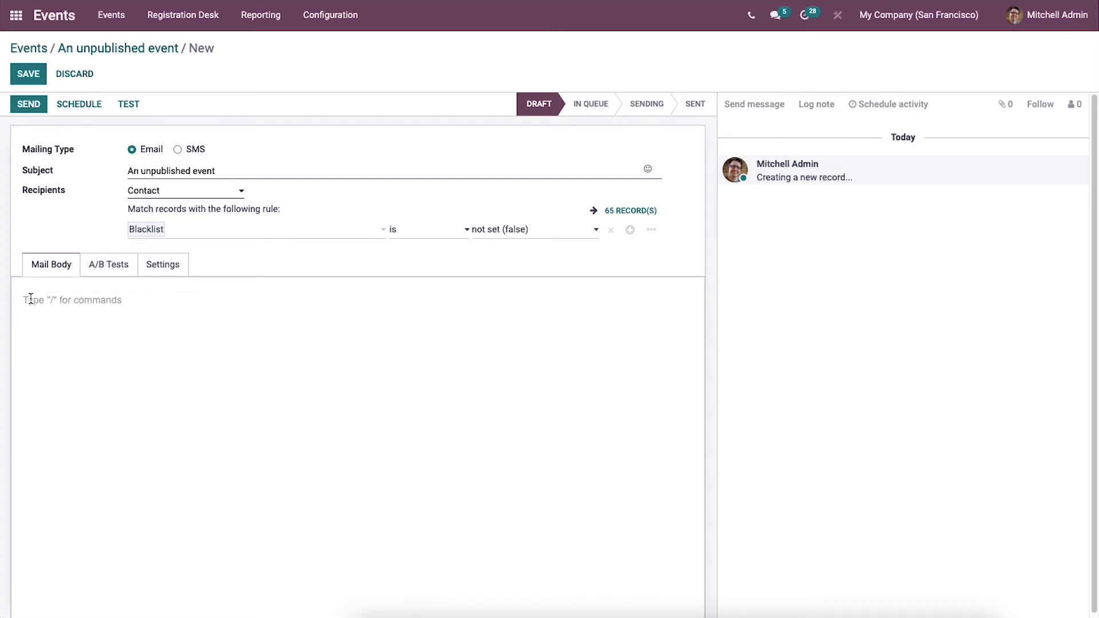
Step: Write the body "Hi, I would like to invite you ... event." signed "Regards, Amy"
type("H")
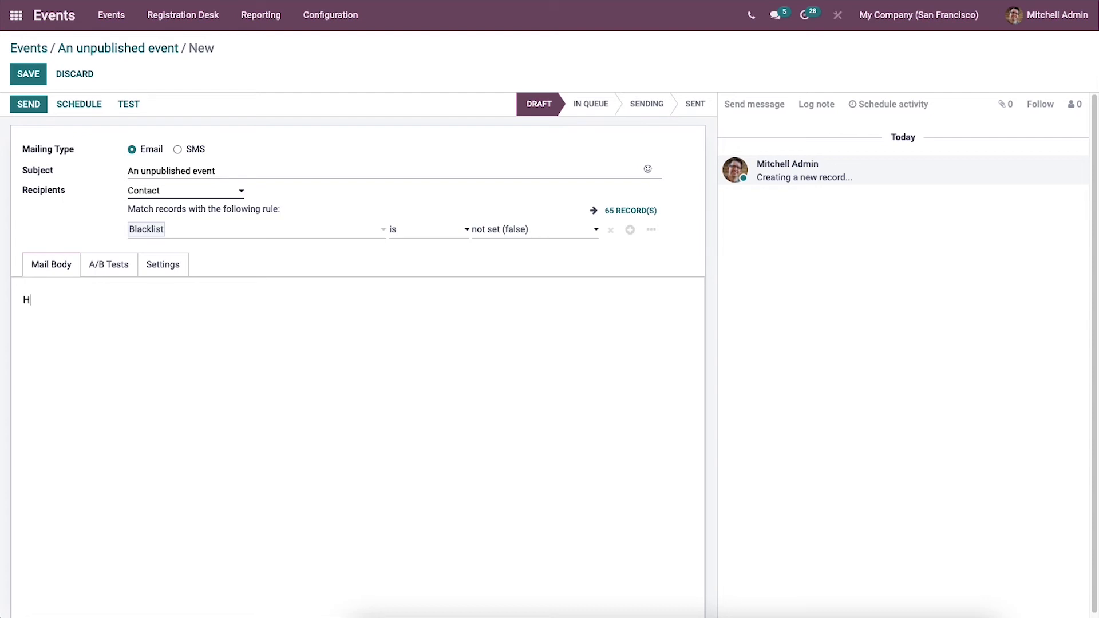
type("i,")
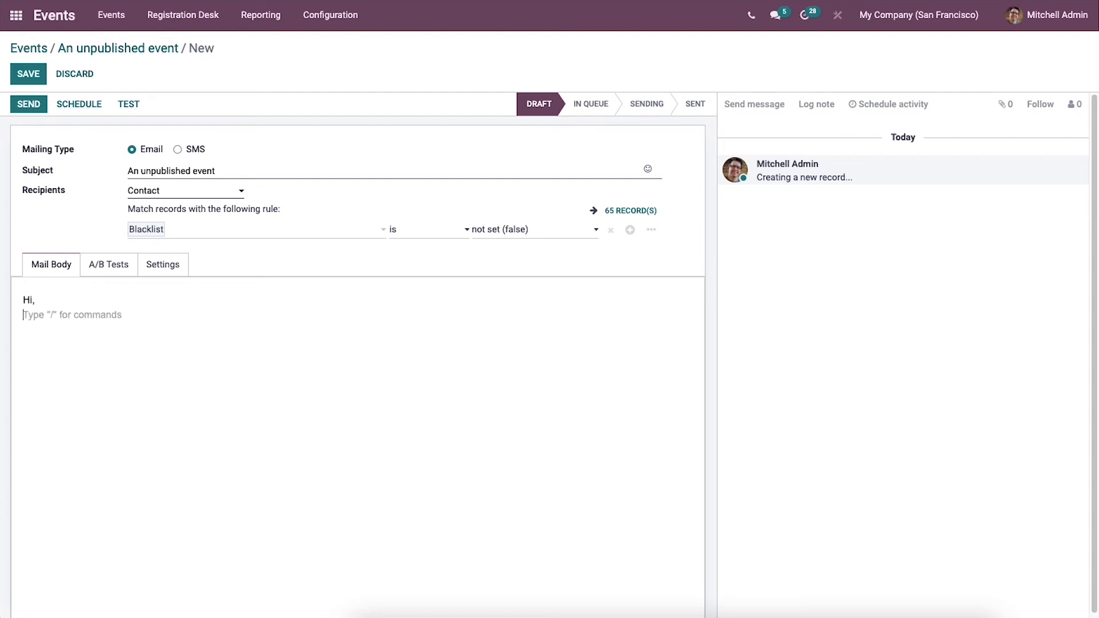
type("I")
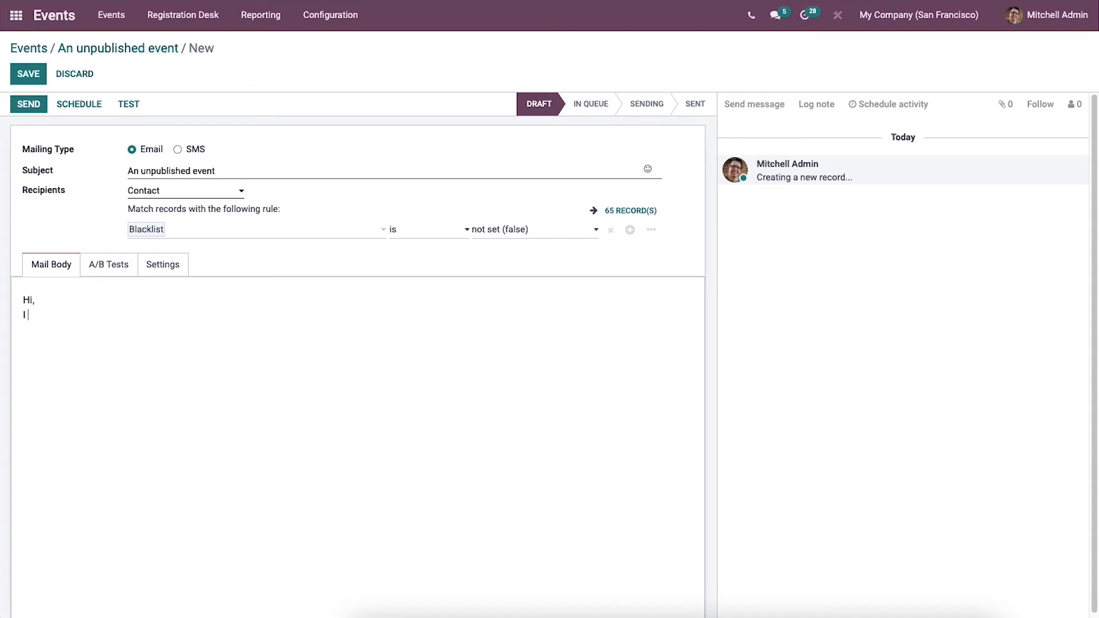
type("would")
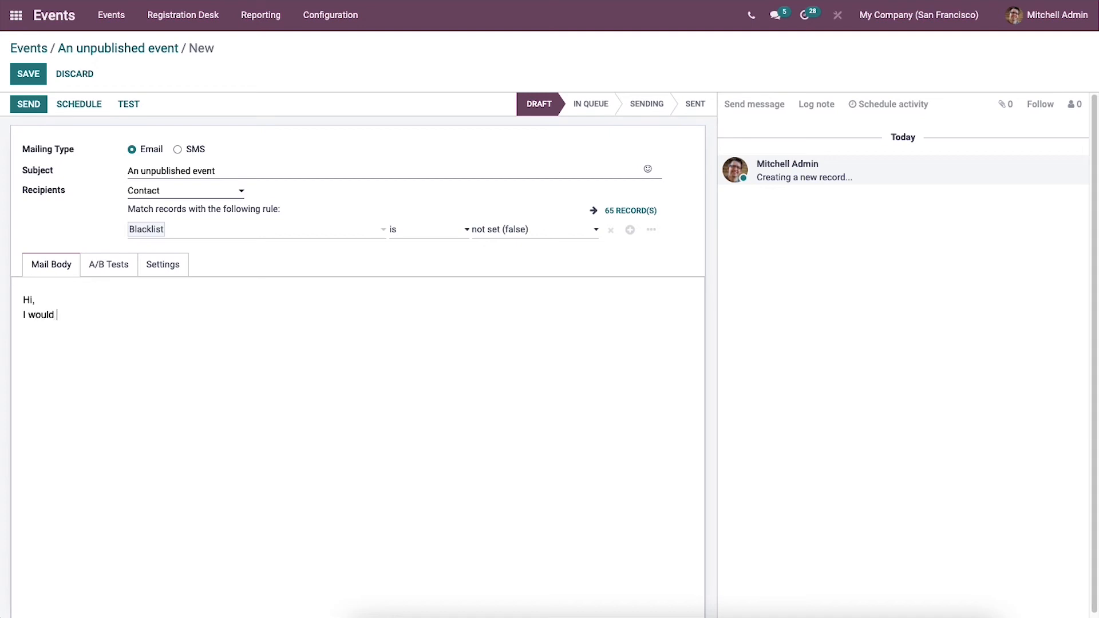
type("lik")
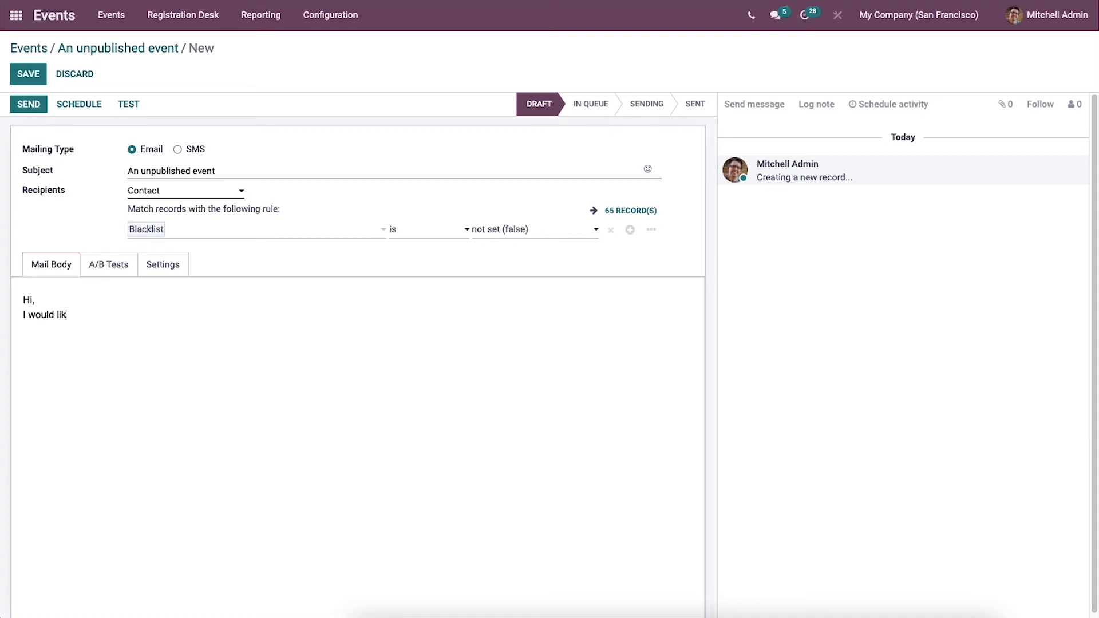
type("e to")
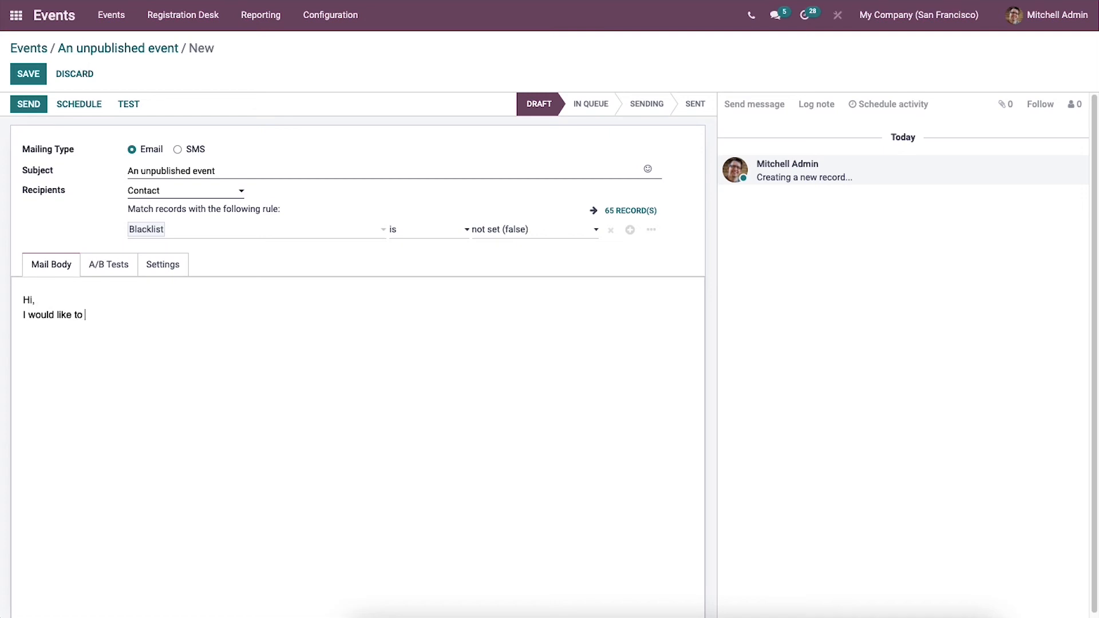
type("invite")
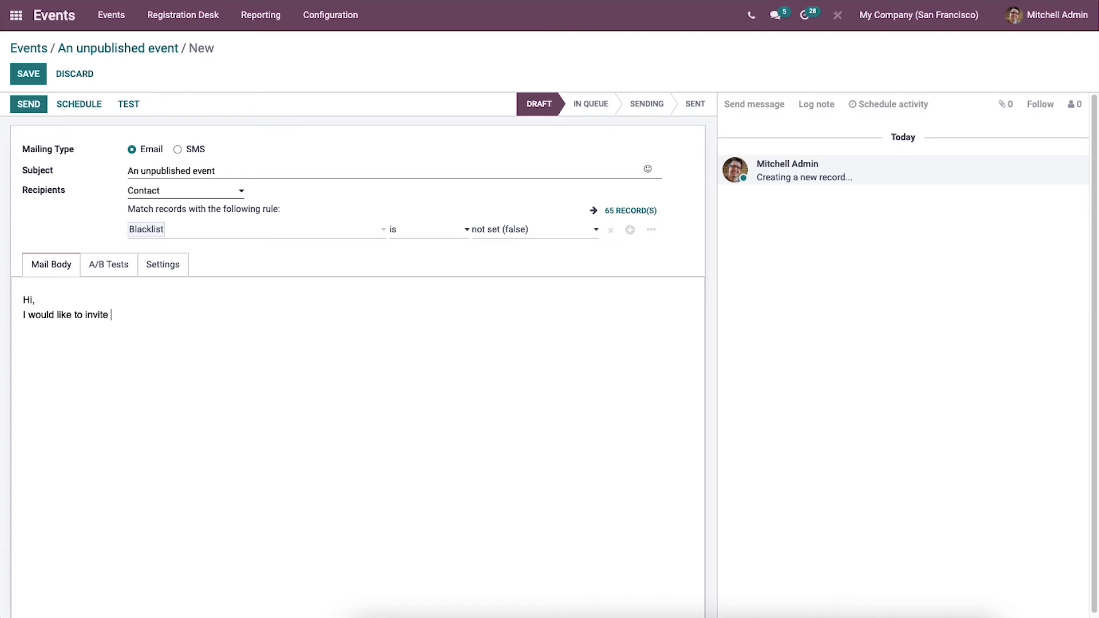
type("you for th")
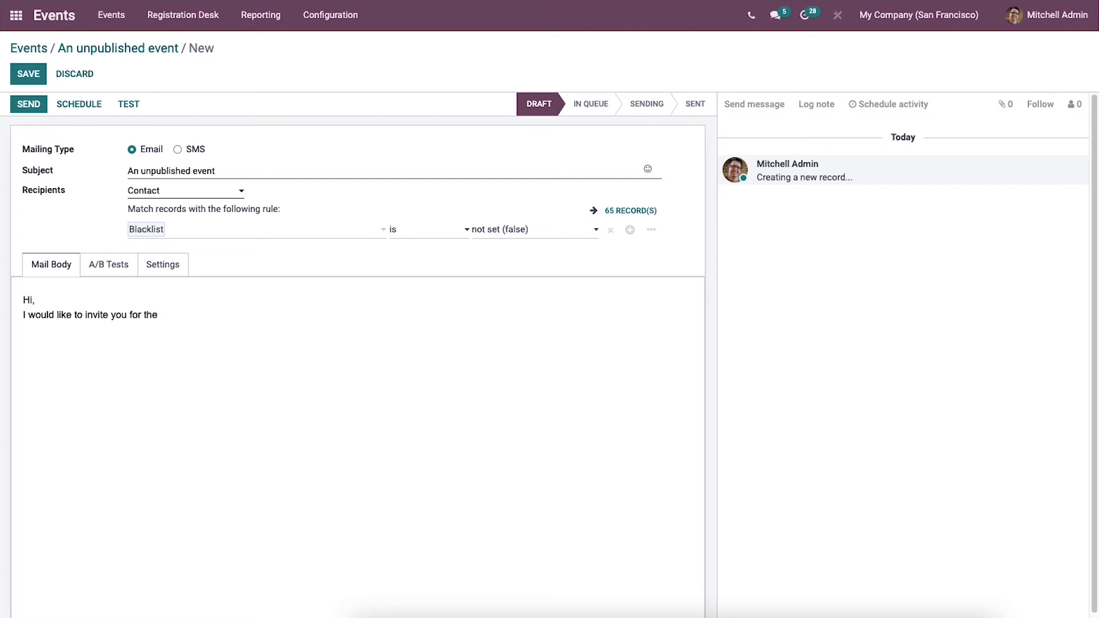
type("eve")
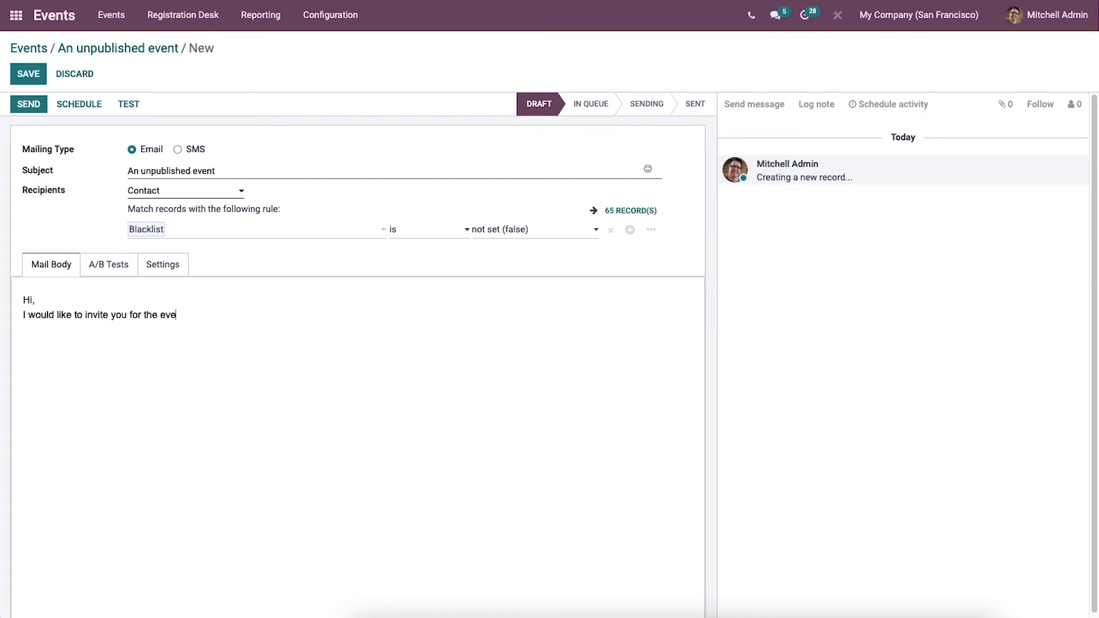
type("nt.")
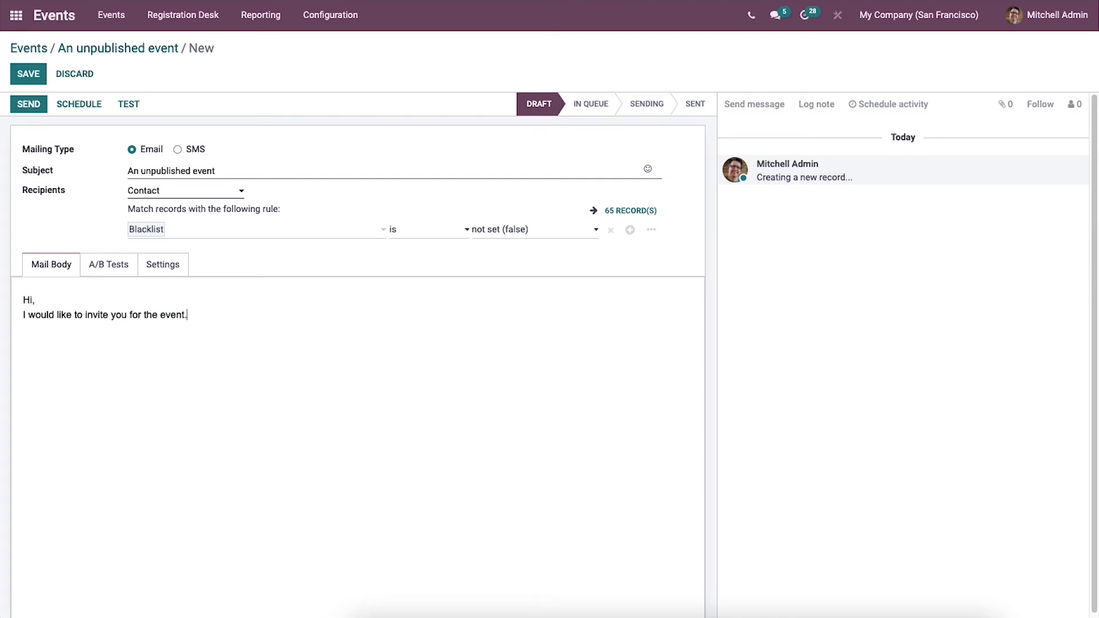
type("Regards")
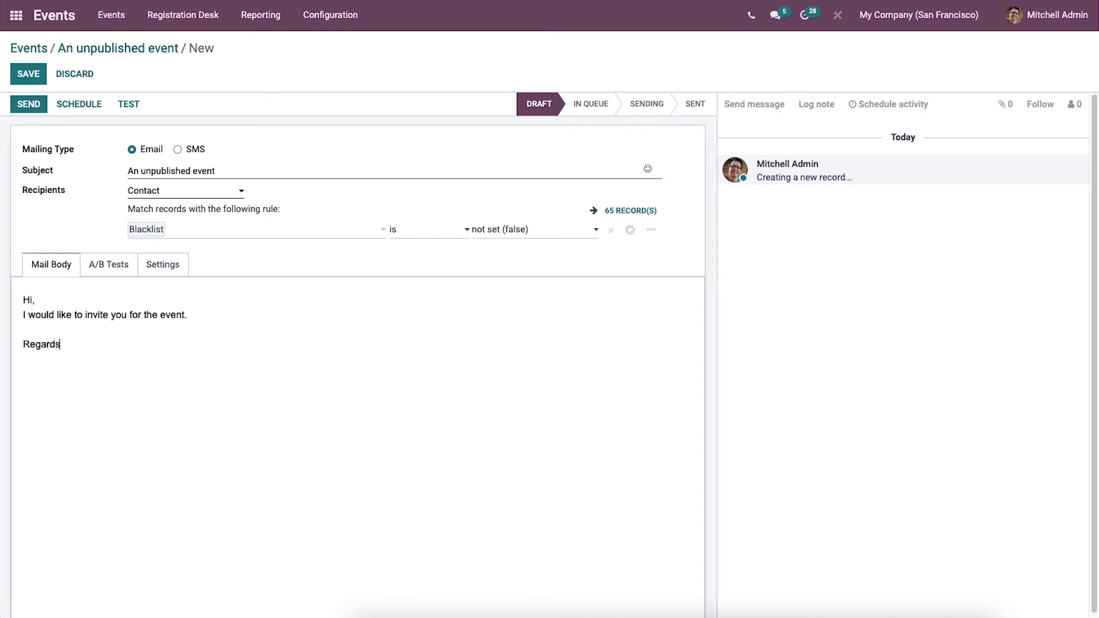
type("Amy")
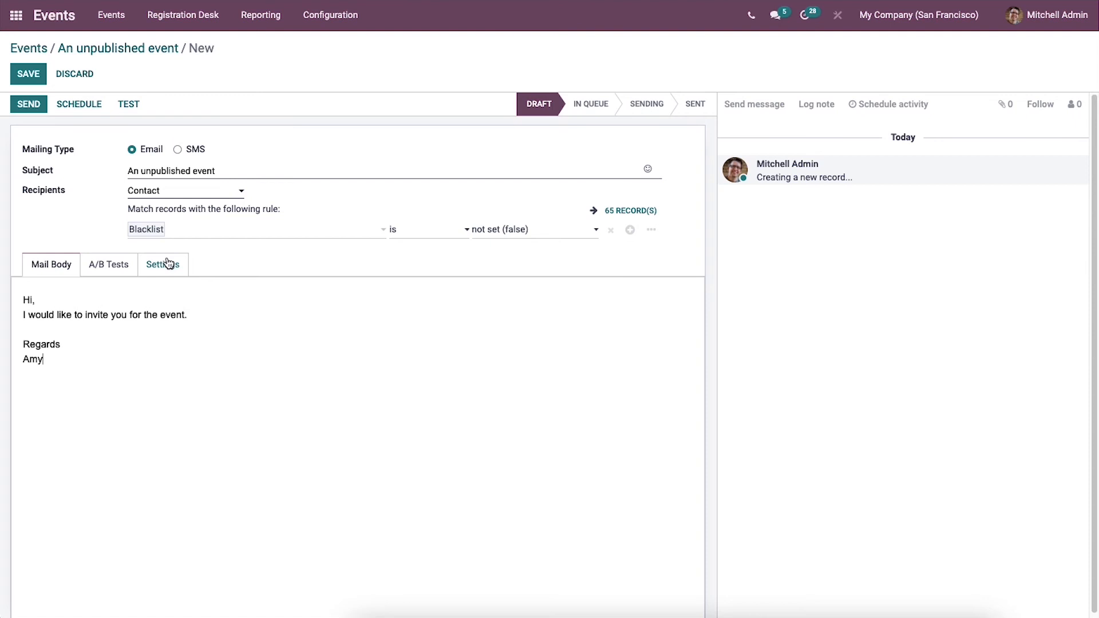
Step: Show the mailing's Settings with sender and reply-to as Mitchell Admin
left_click(162, 265)
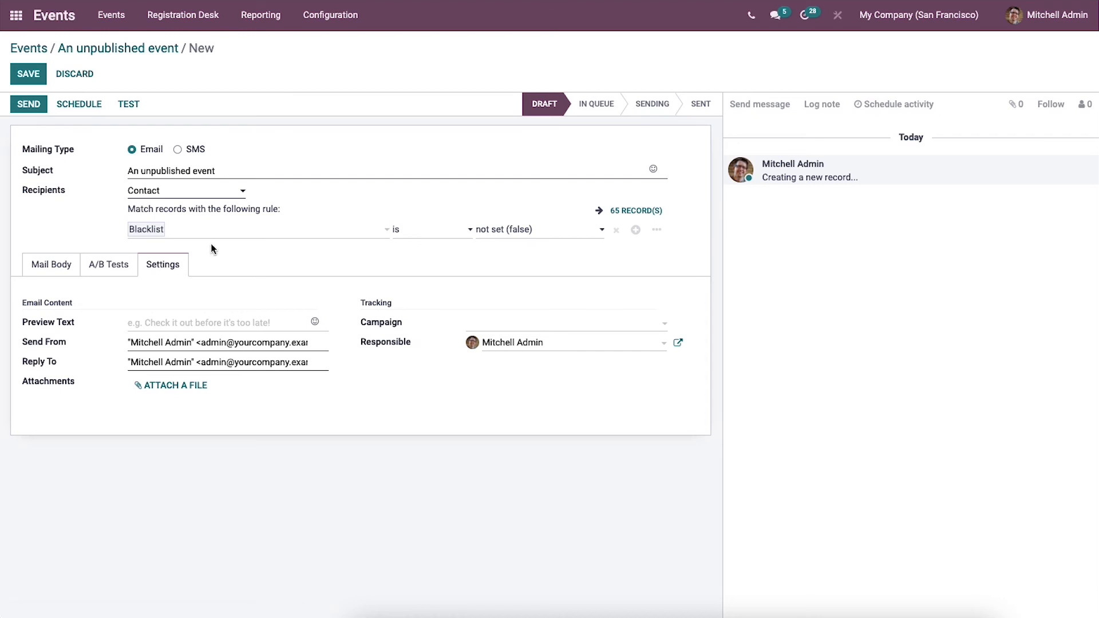
mouse_move(176, 314)
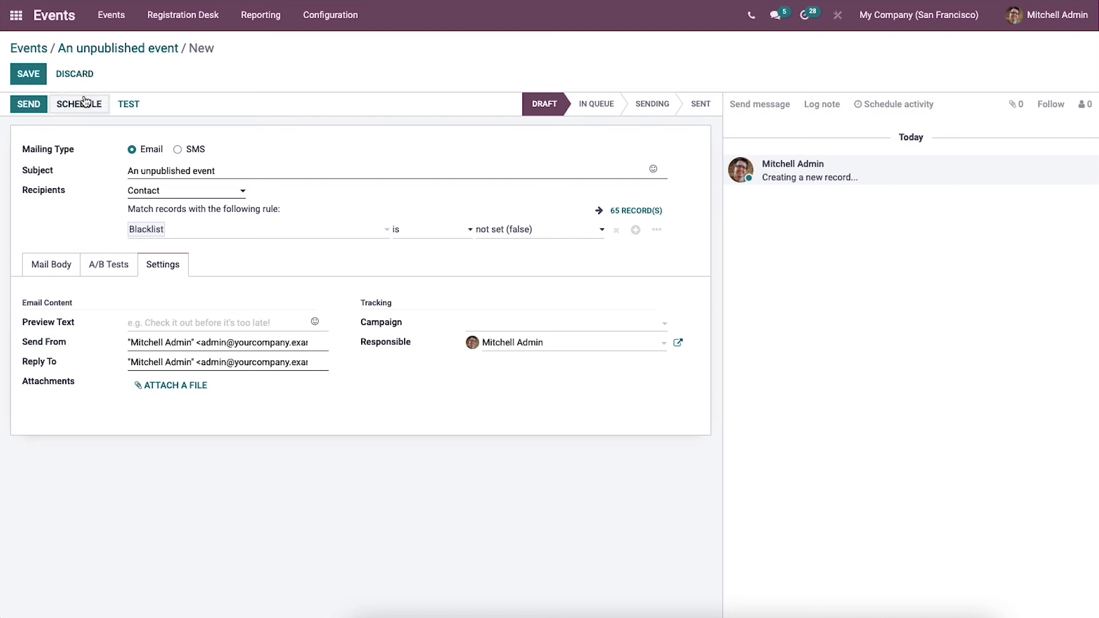
Step: Schedule the mailing to send on 14/05/2022 14:46:08 and queue it
left_click(28, 73)
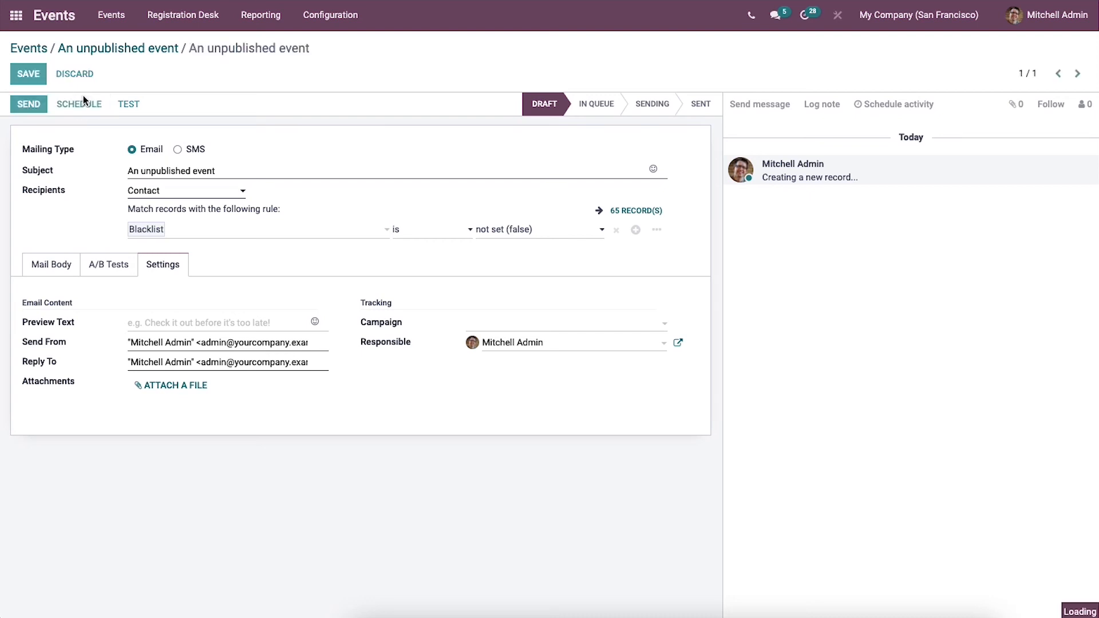
left_click(79, 104)
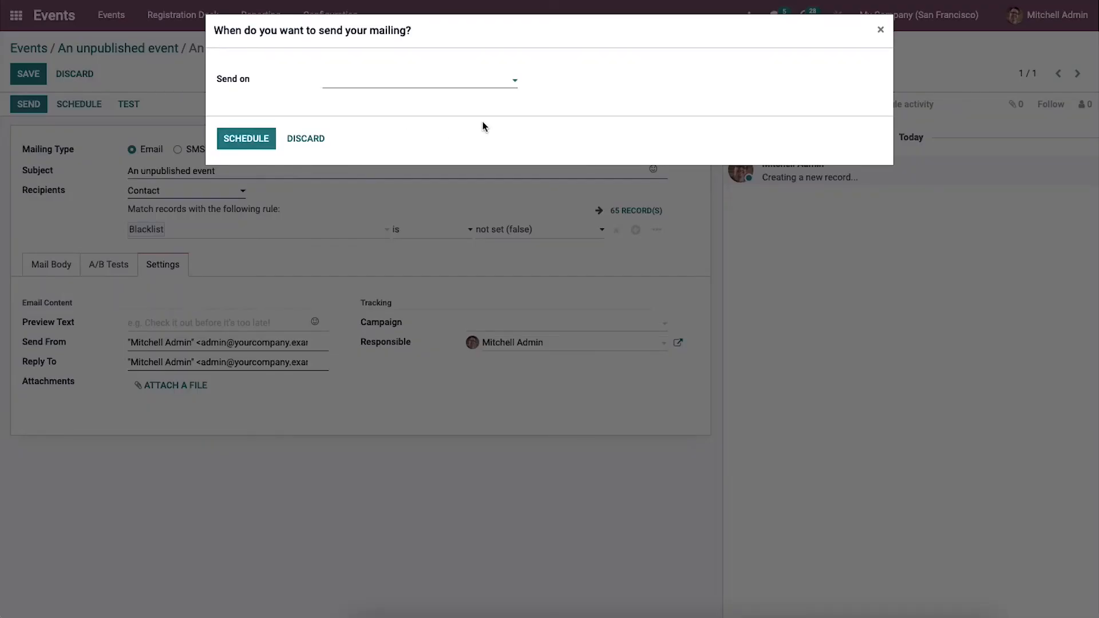
mouse_move(501, 136)
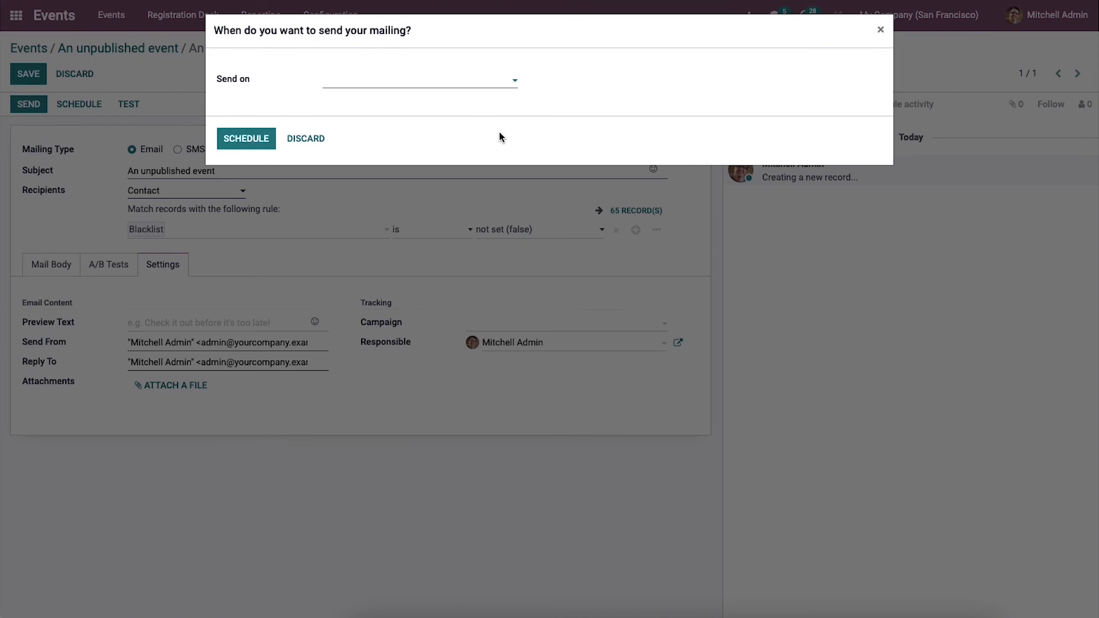
mouse_move(421, 87)
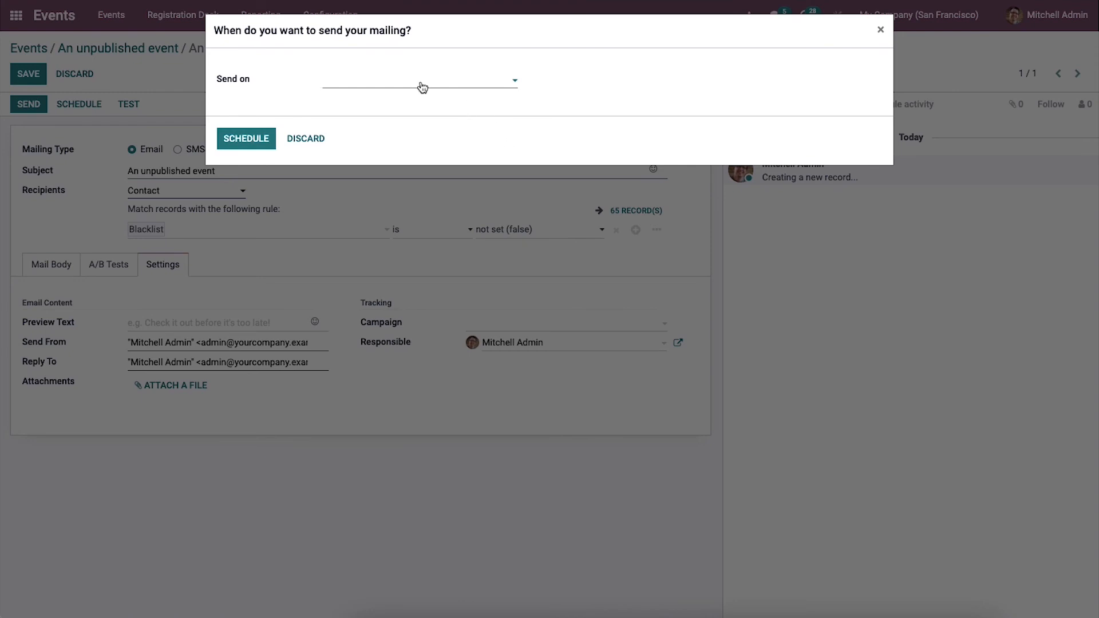
left_click(420, 83)
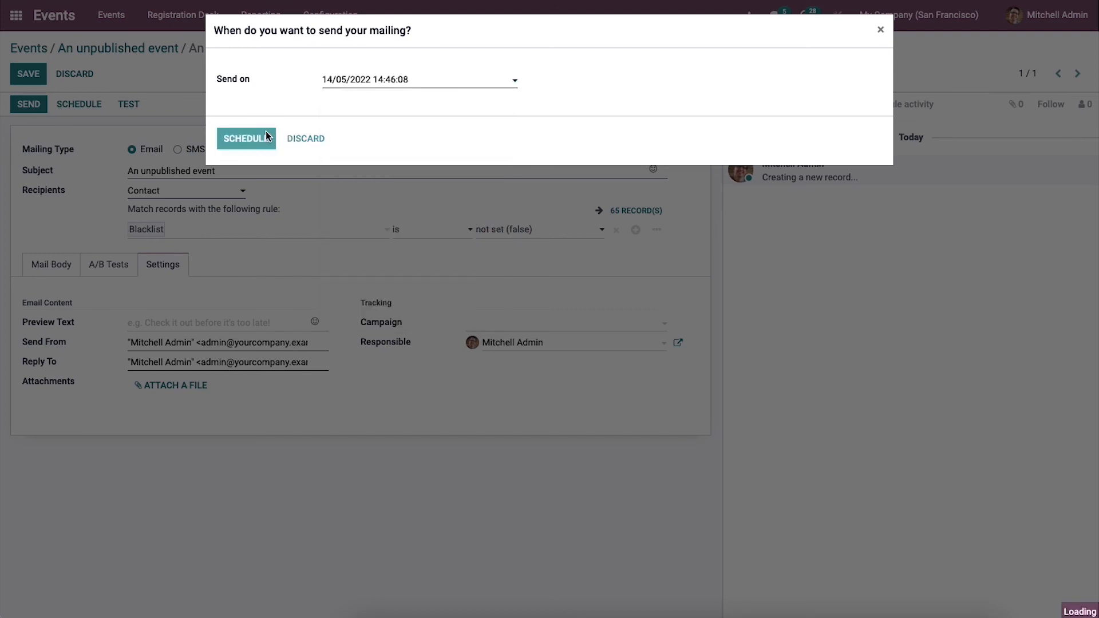
left_click(245, 138)
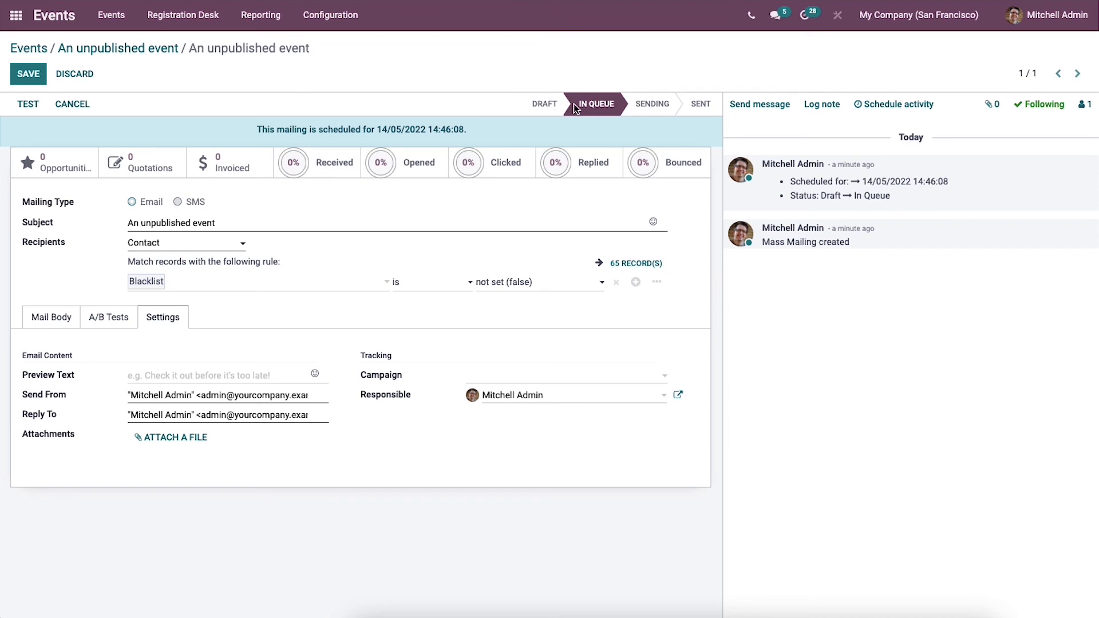
mouse_move(595, 123)
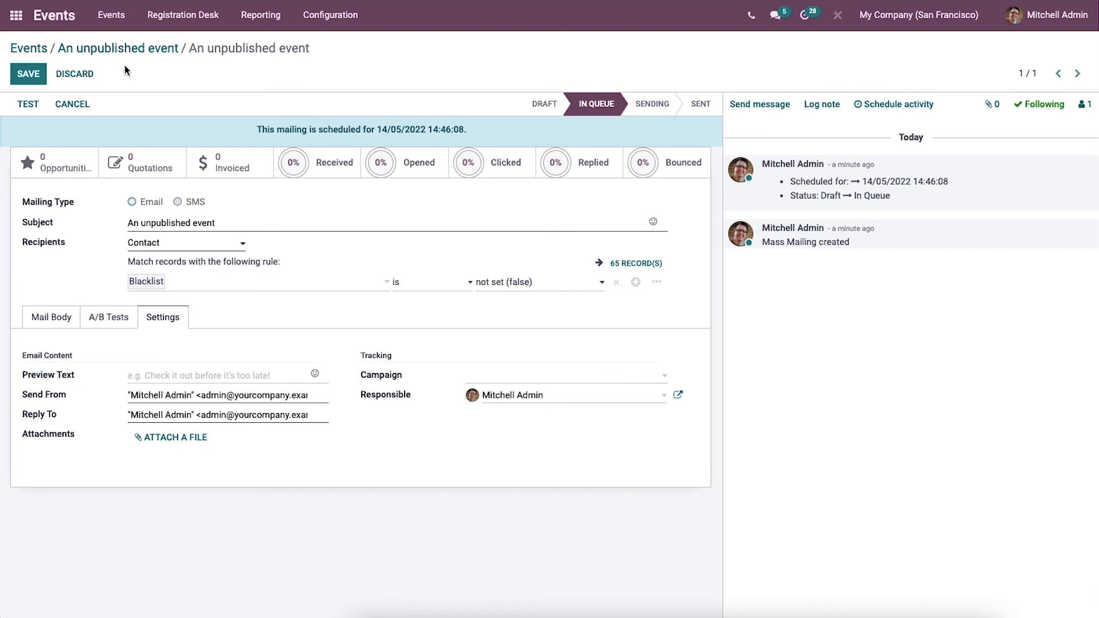
mouse_move(232, 173)
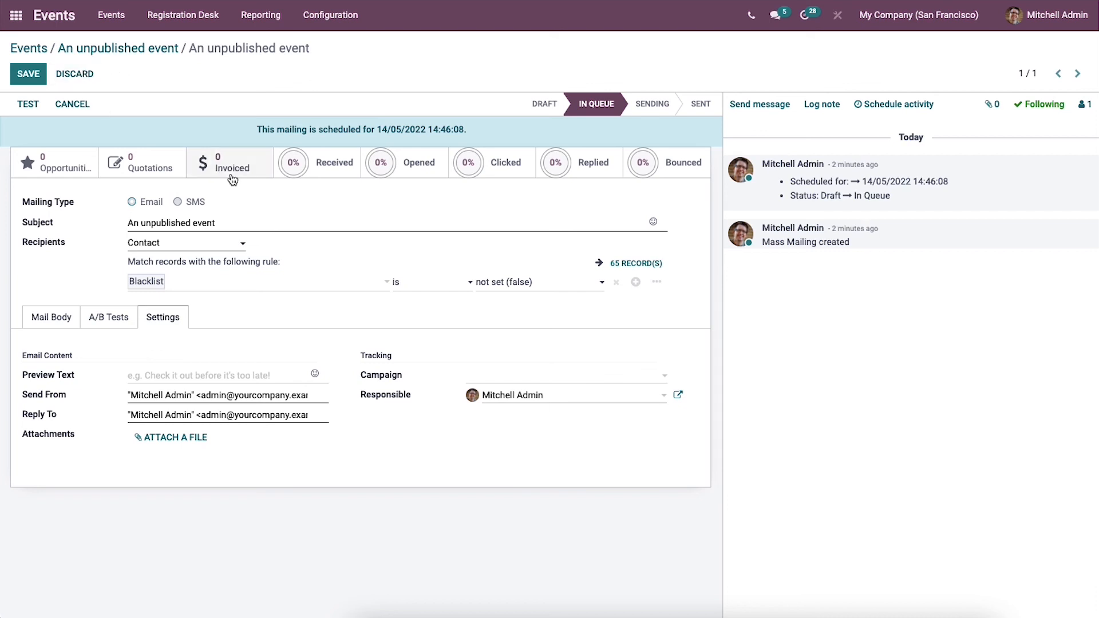
mouse_move(236, 176)
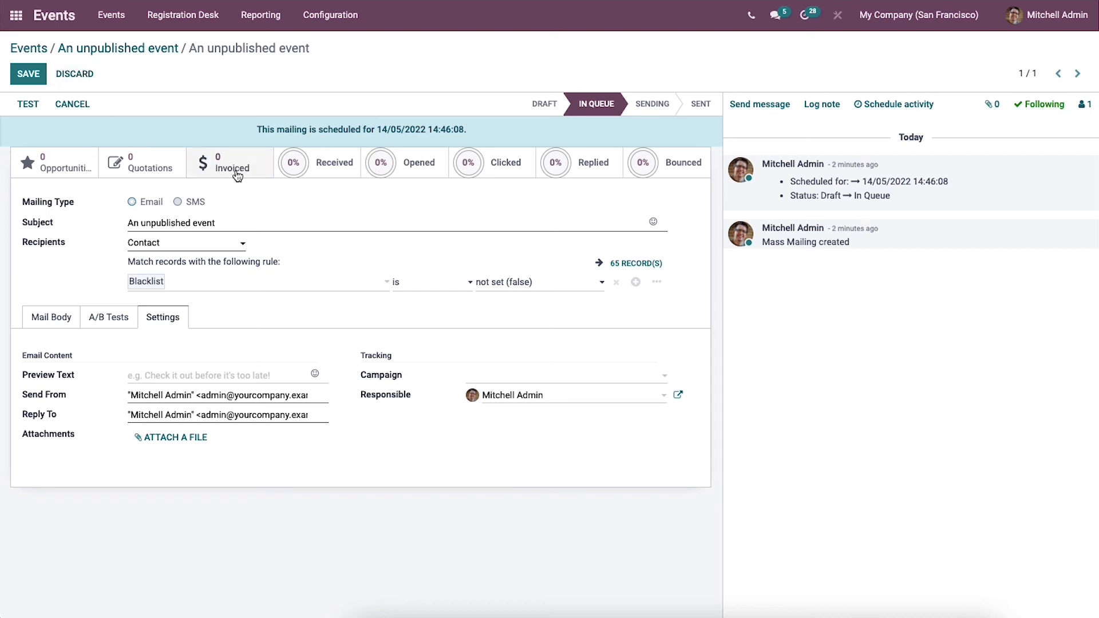